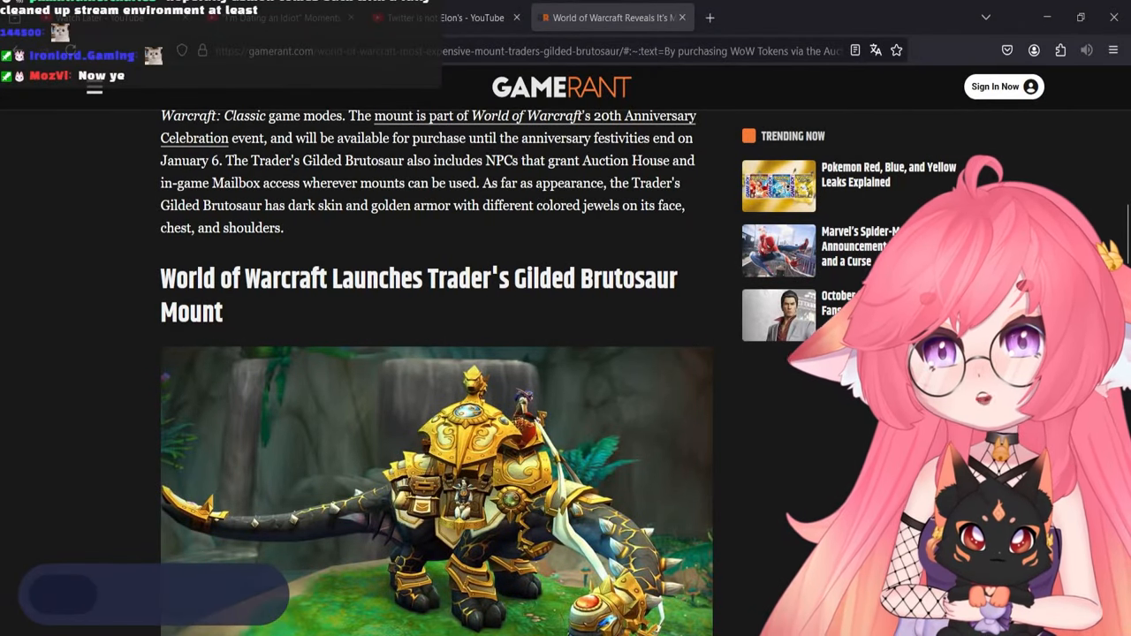
- Browse the GameRant article and flip its gallery to the gold-armoured brutosaur picture
scroll("up", 3)
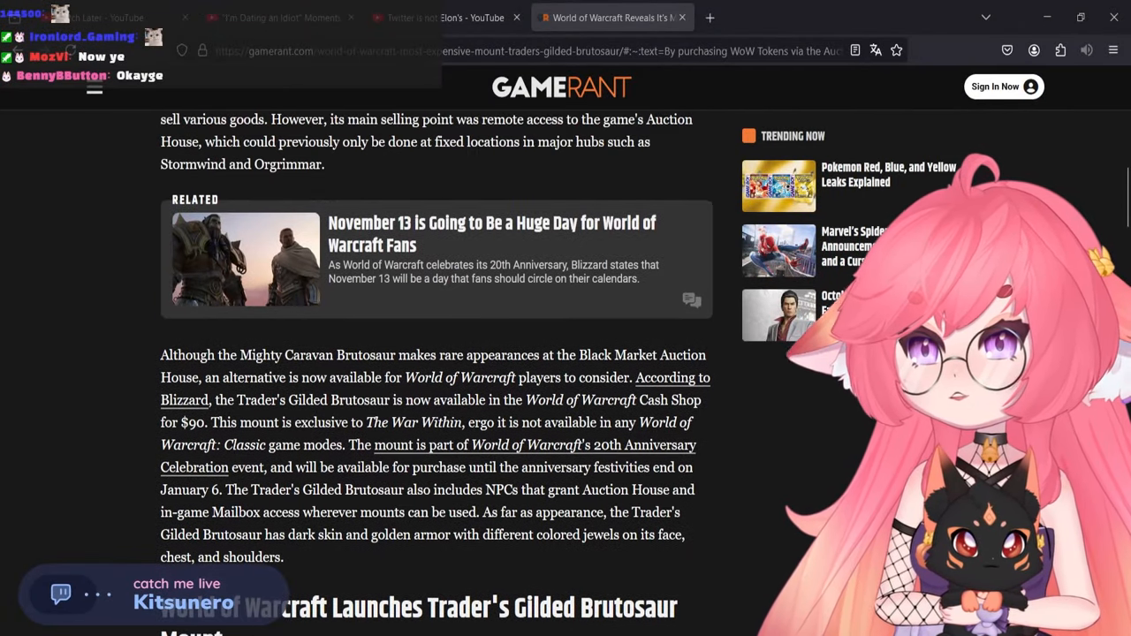
scroll("up", 3)
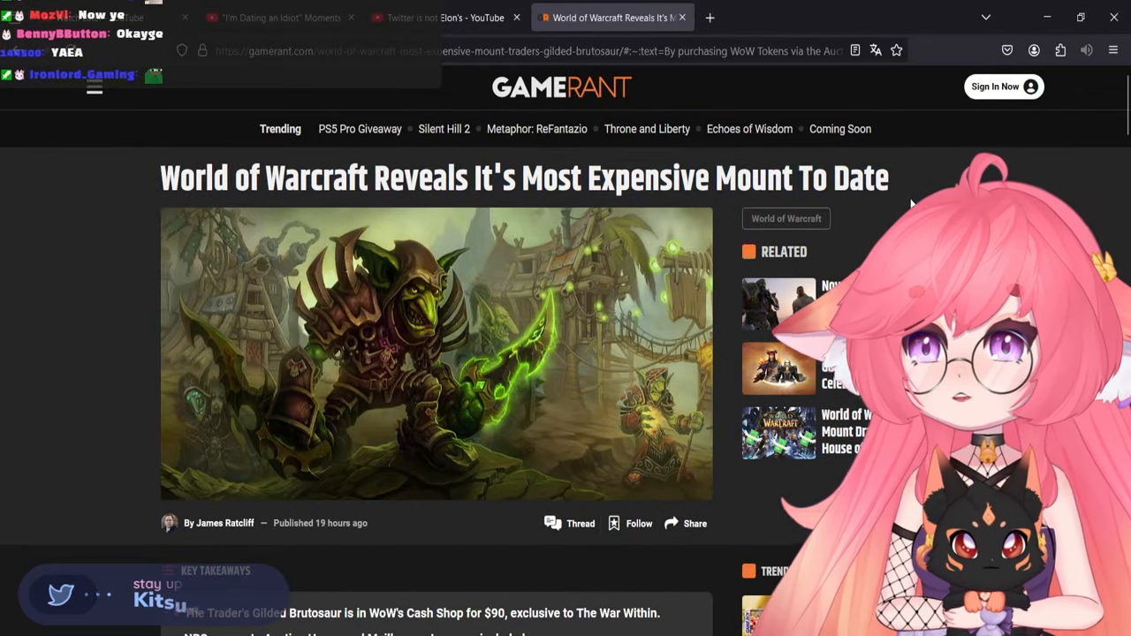
scroll("down", 3)
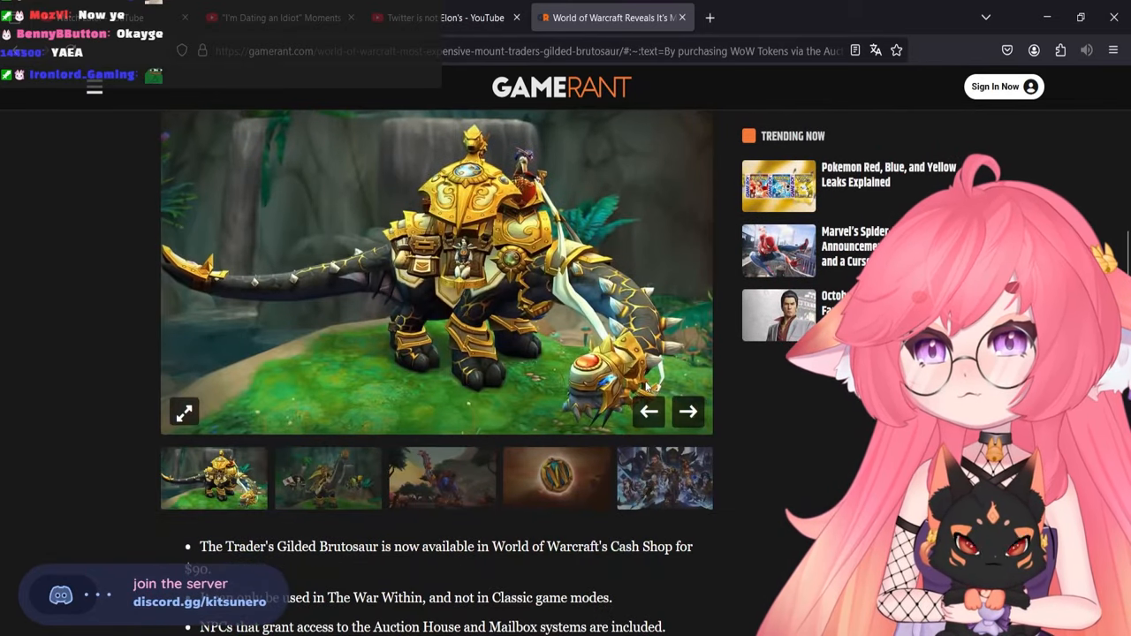
left_click(687, 412)
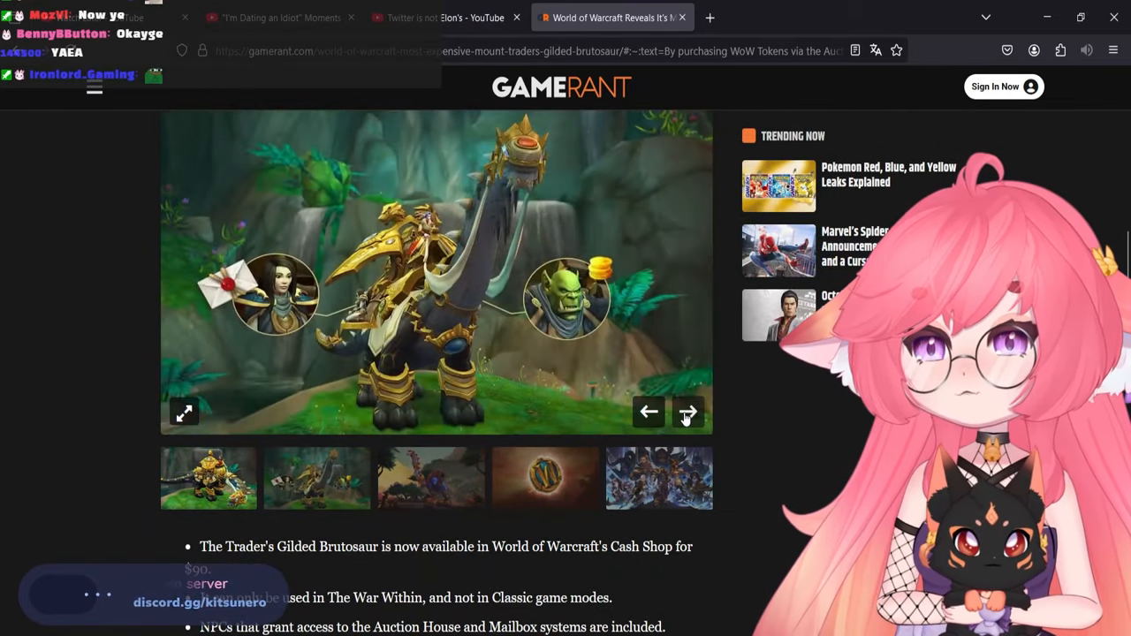
left_click(689, 414)
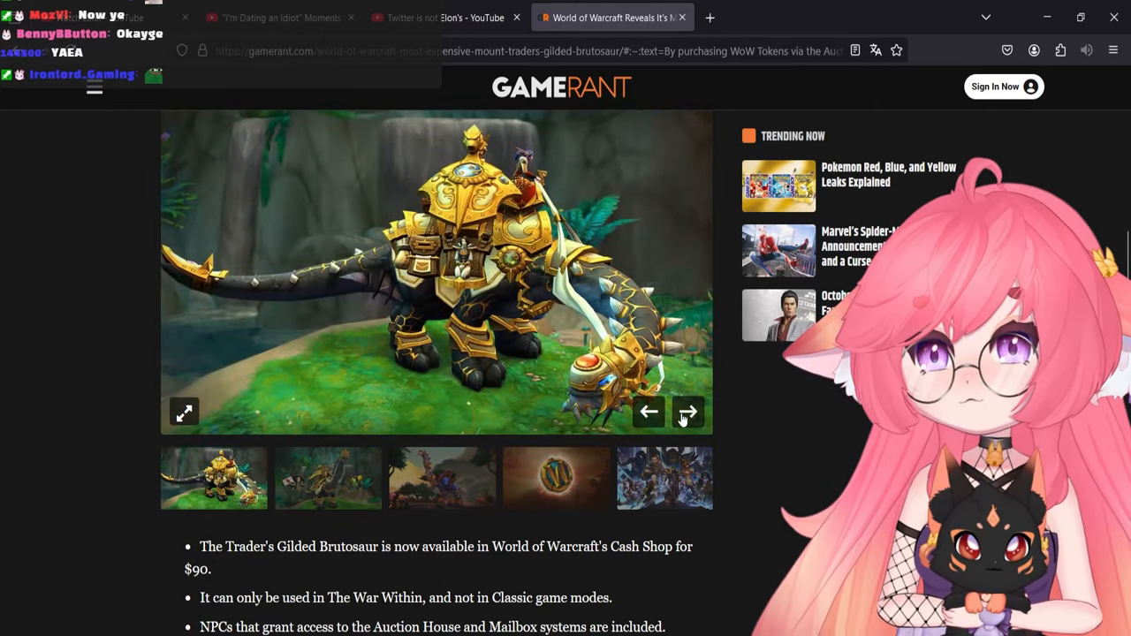
- Go to X in a new tab and view Wowhead's $90 Trader's Gilded Brutosaur post image full size
left_click(710, 18)
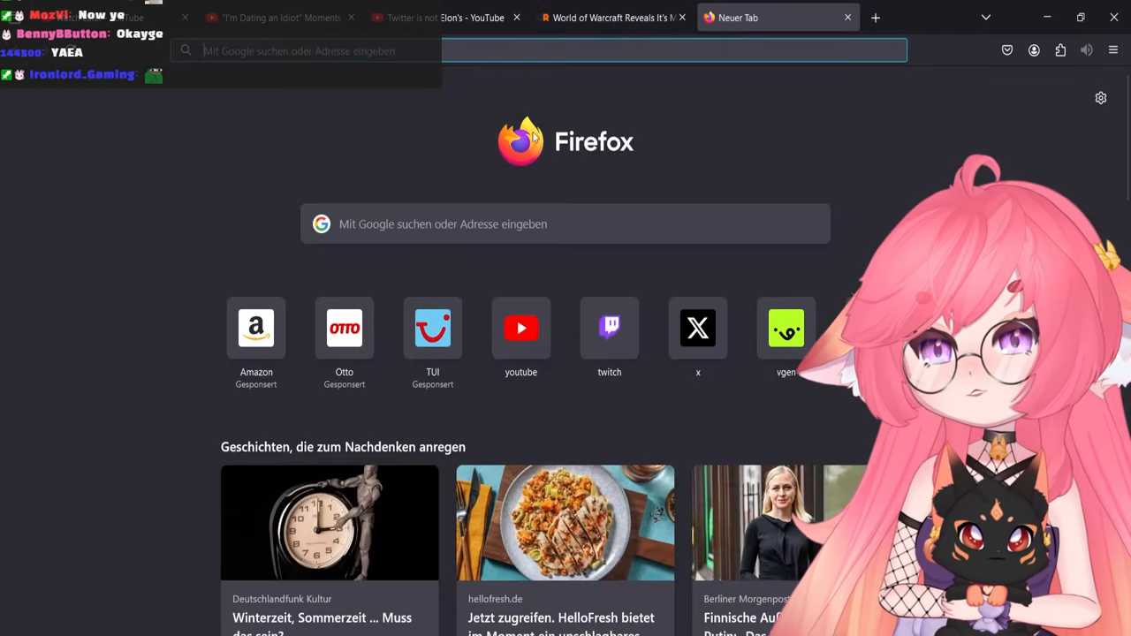
left_click(696, 327)
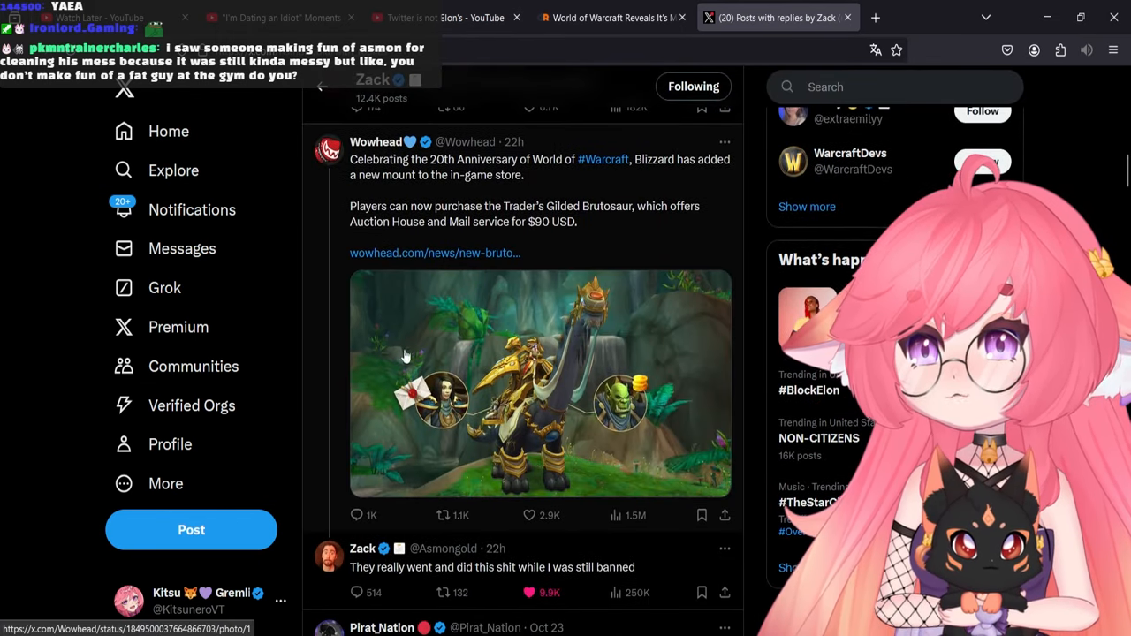
mouse_move(457, 173)
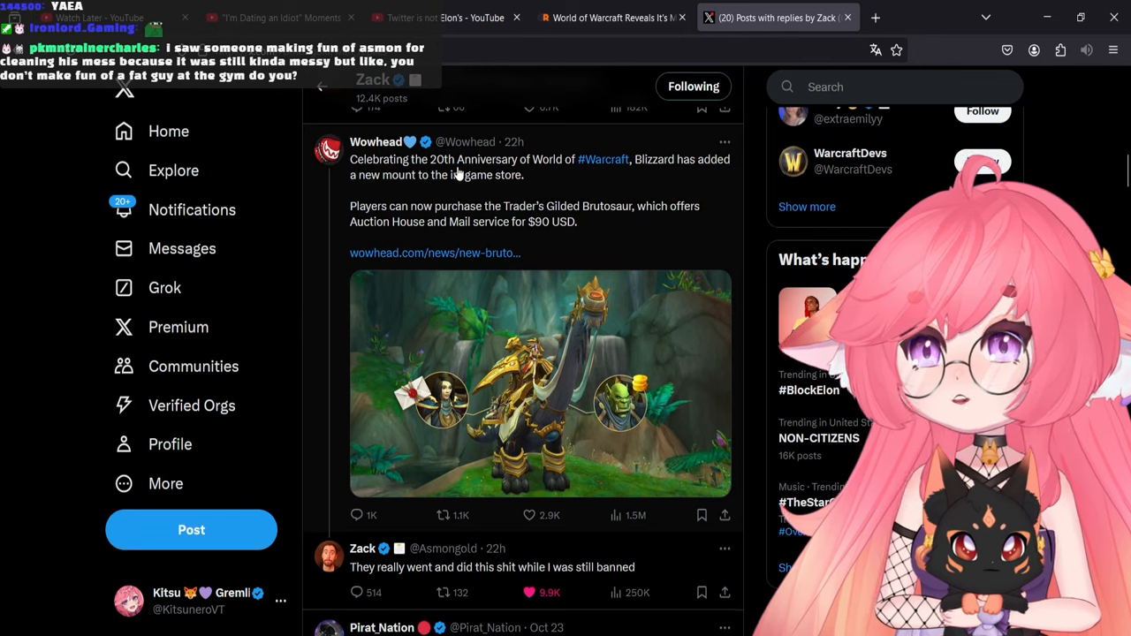
mouse_move(668, 177)
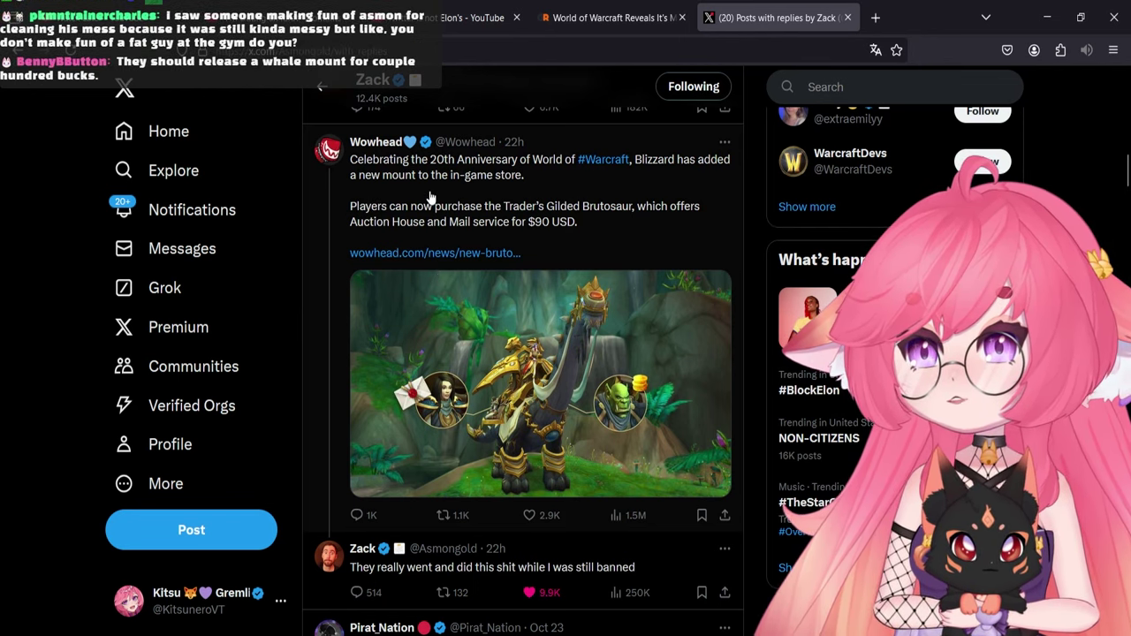
mouse_move(498, 233)
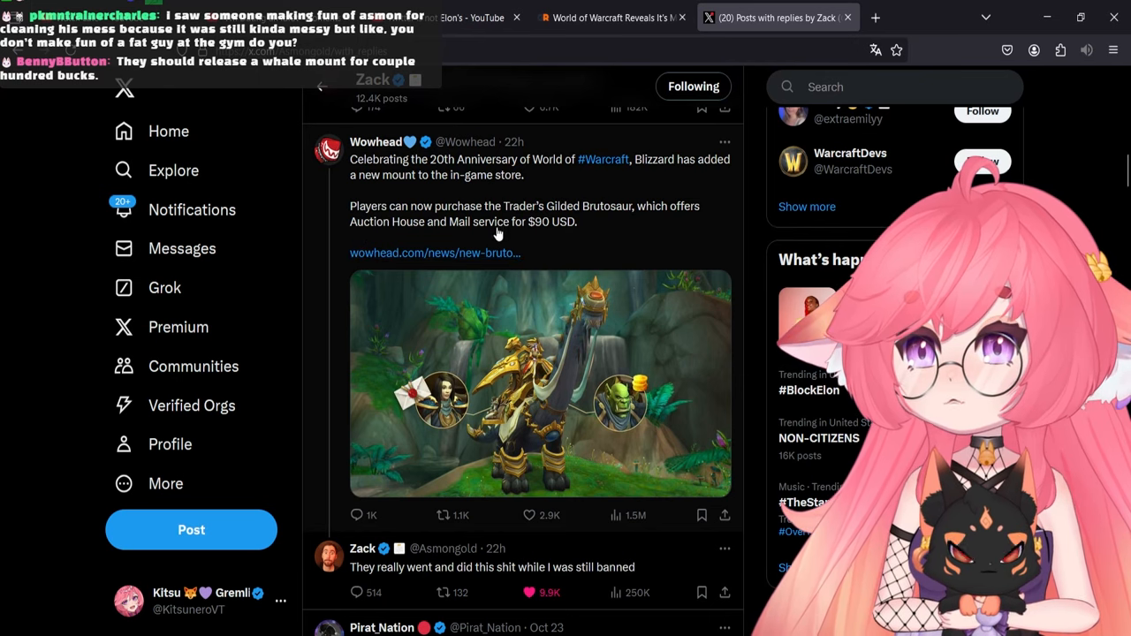
mouse_move(360, 240)
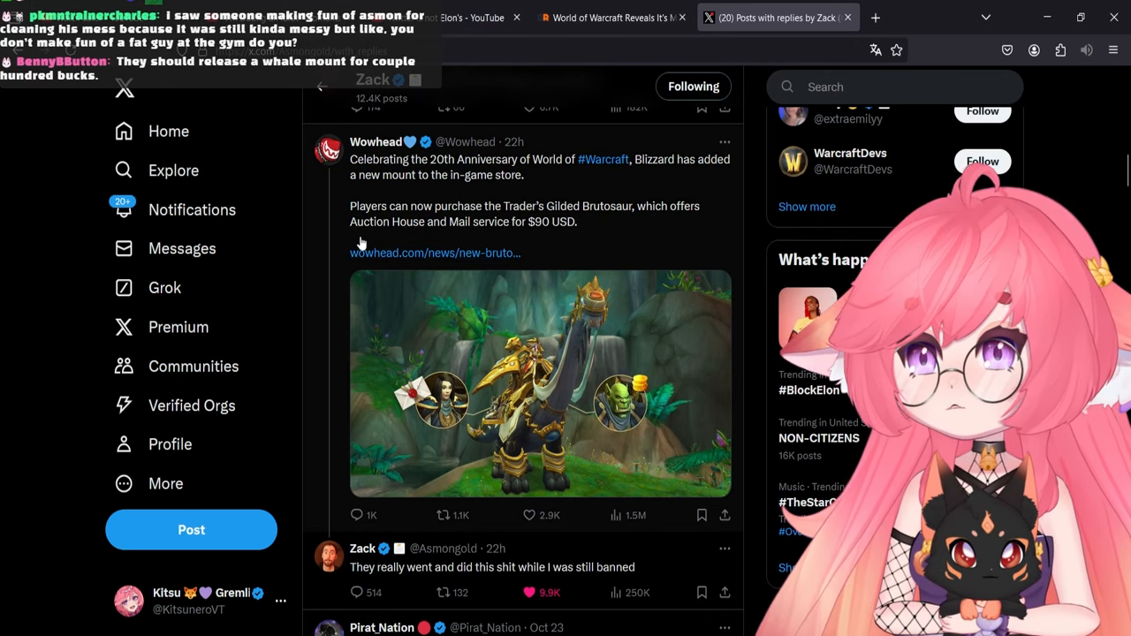
mouse_move(552, 247)
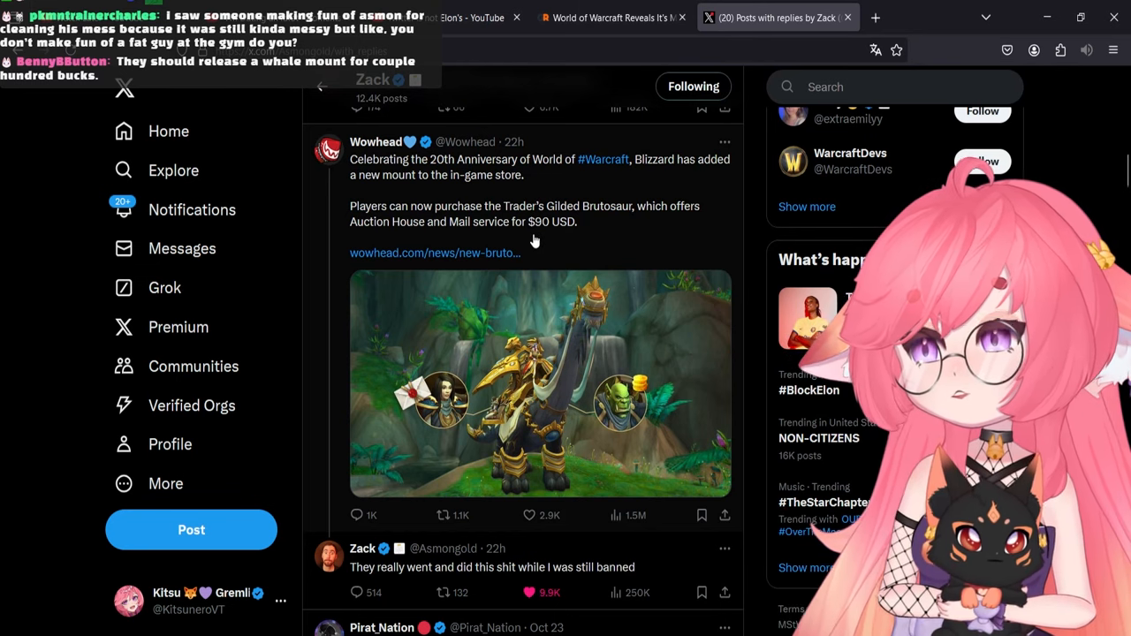
scroll("down", 3)
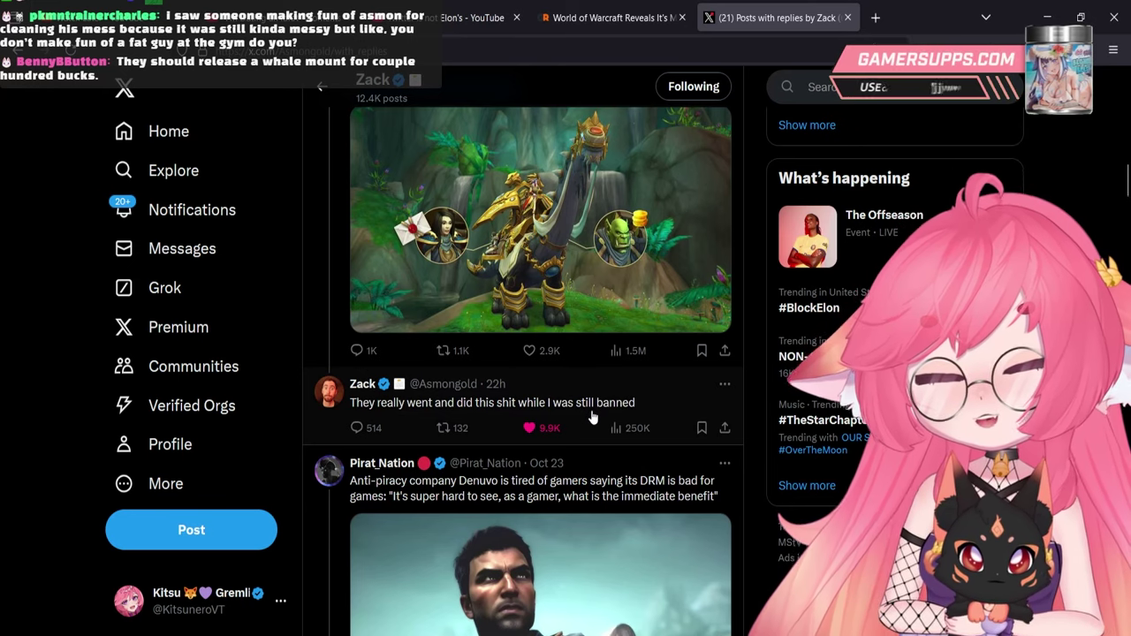
left_click(539, 221)
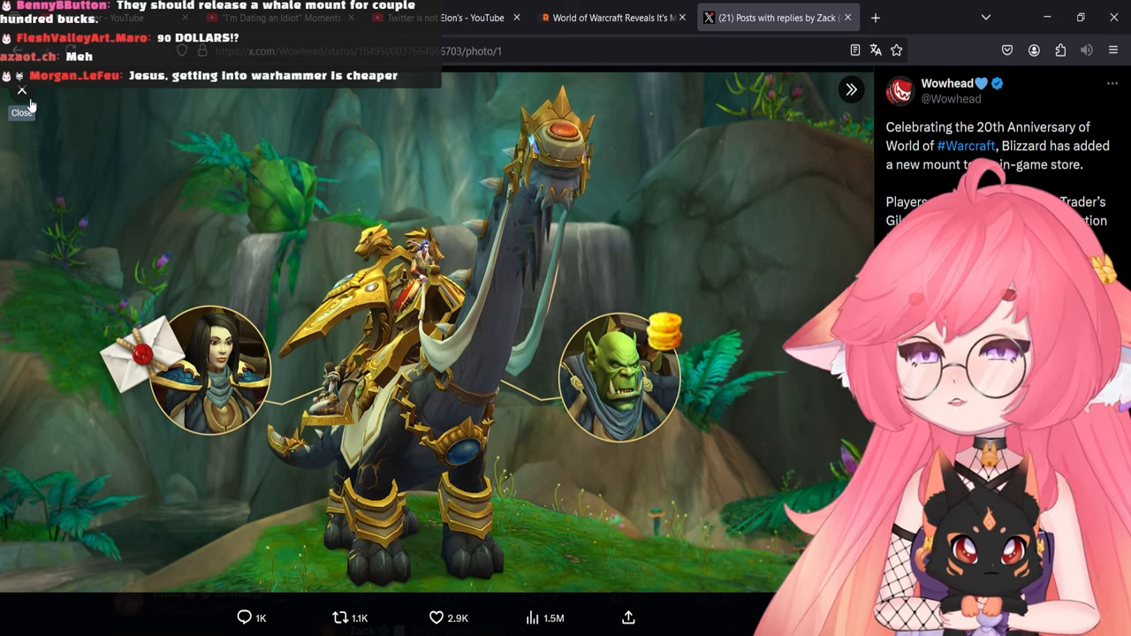
left_click(21, 90)
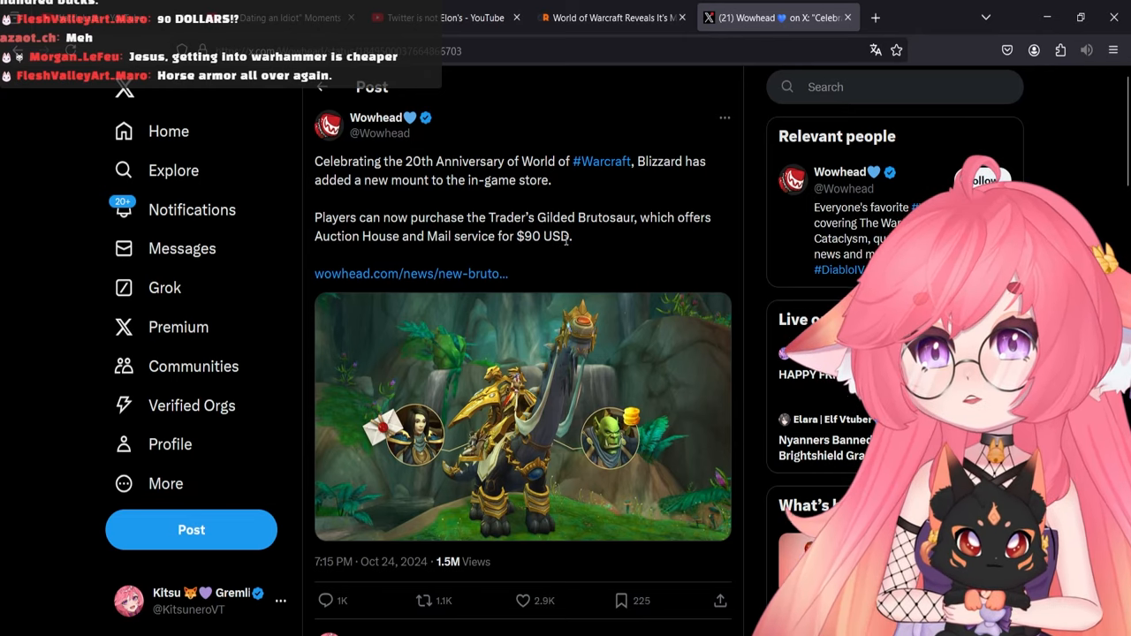
- Read down through the replies under Wowhead's brutosaur post on X
scroll("down", 3)
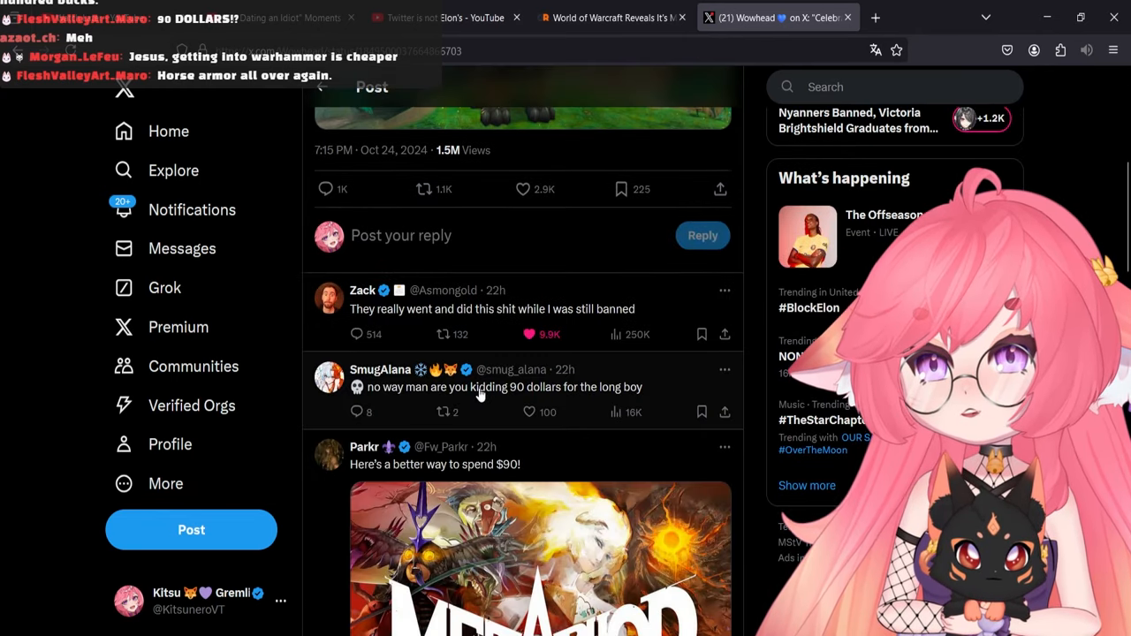
scroll("down", 3)
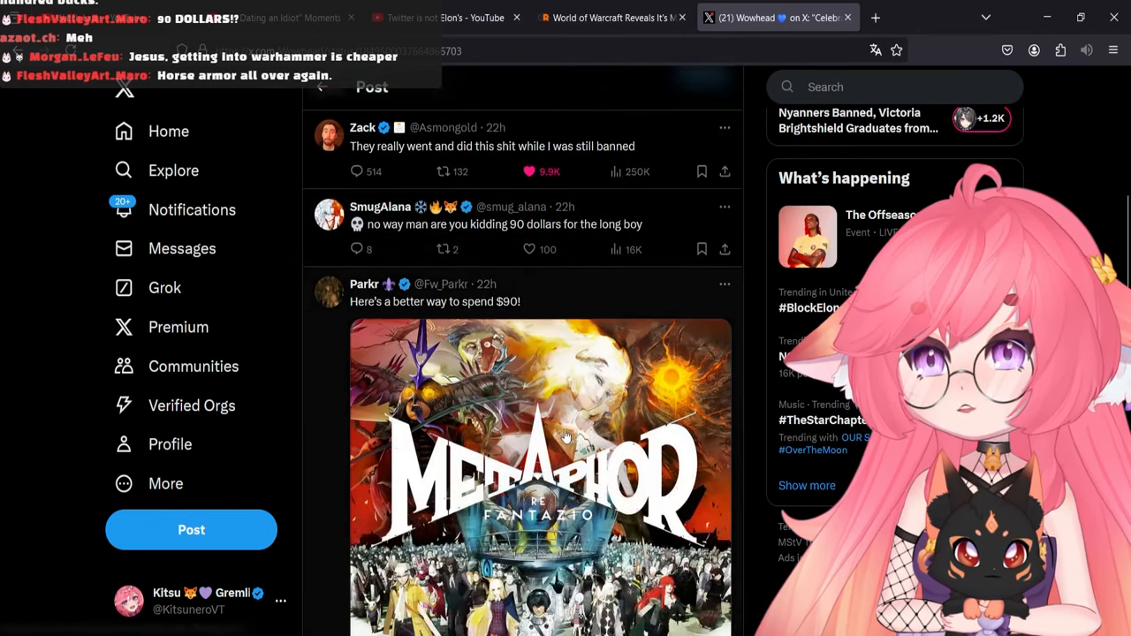
scroll("down", 3)
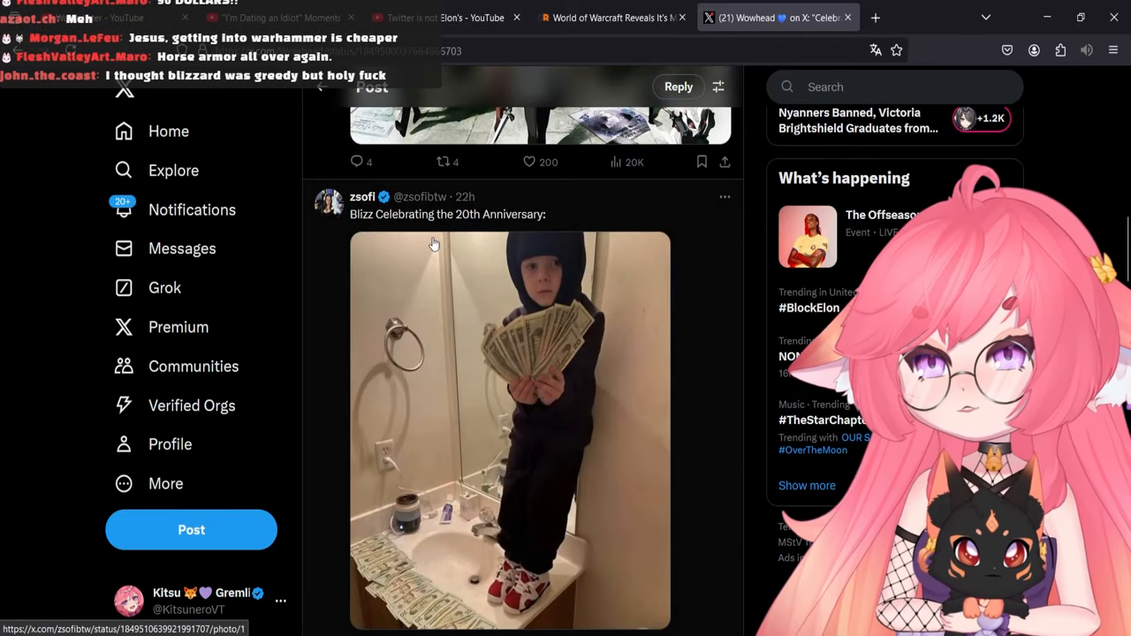
scroll("down", 3)
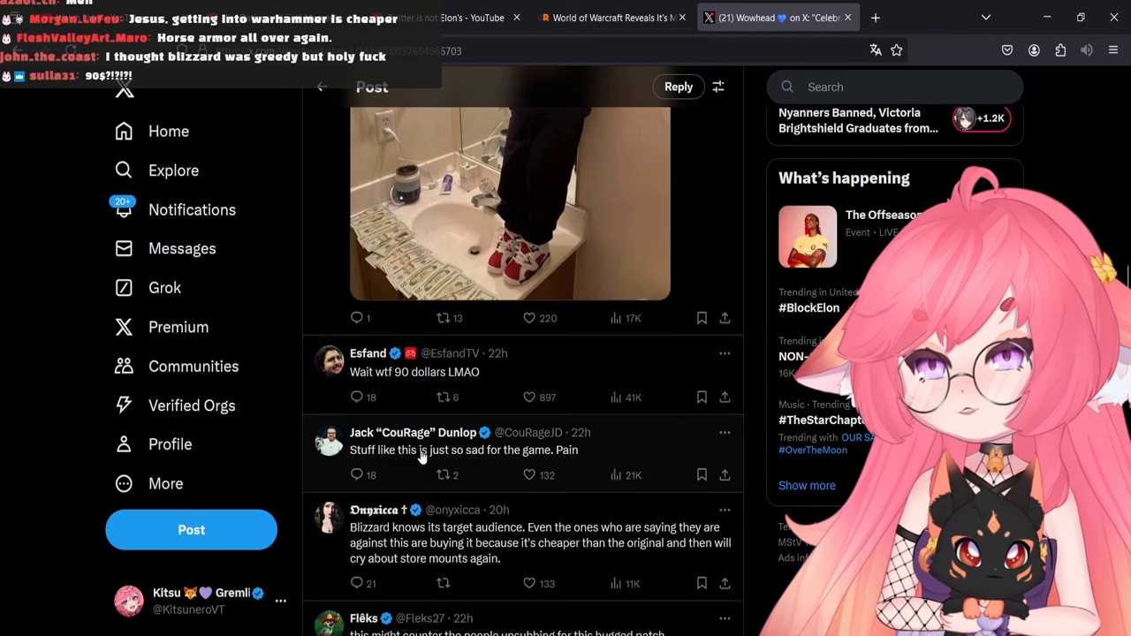
scroll("down", 3)
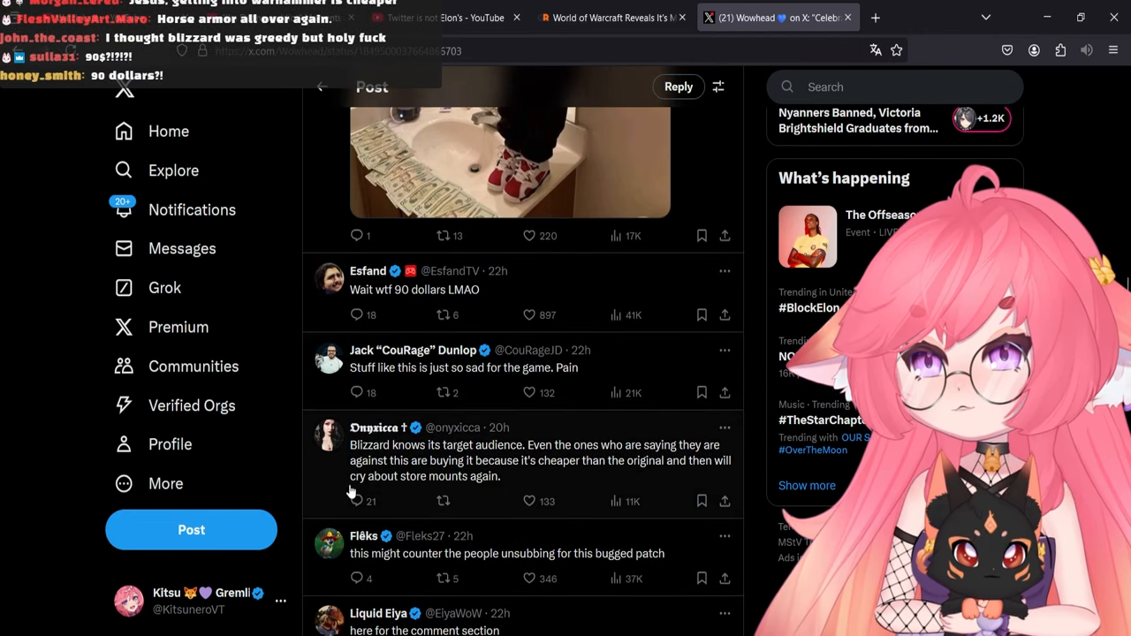
mouse_move(590, 463)
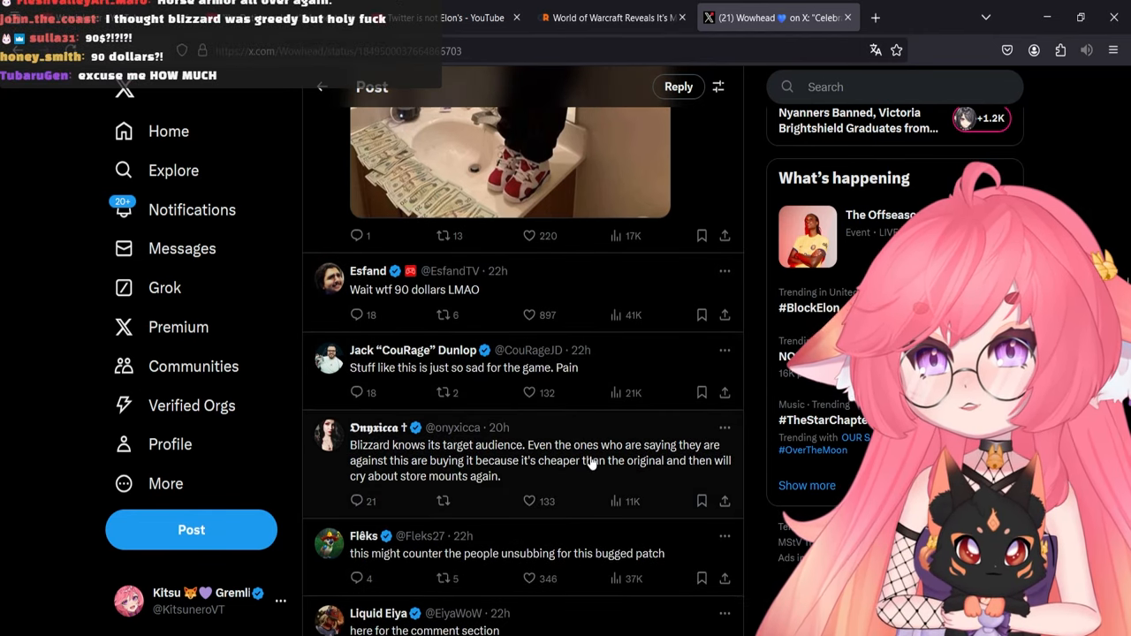
mouse_move(332, 494)
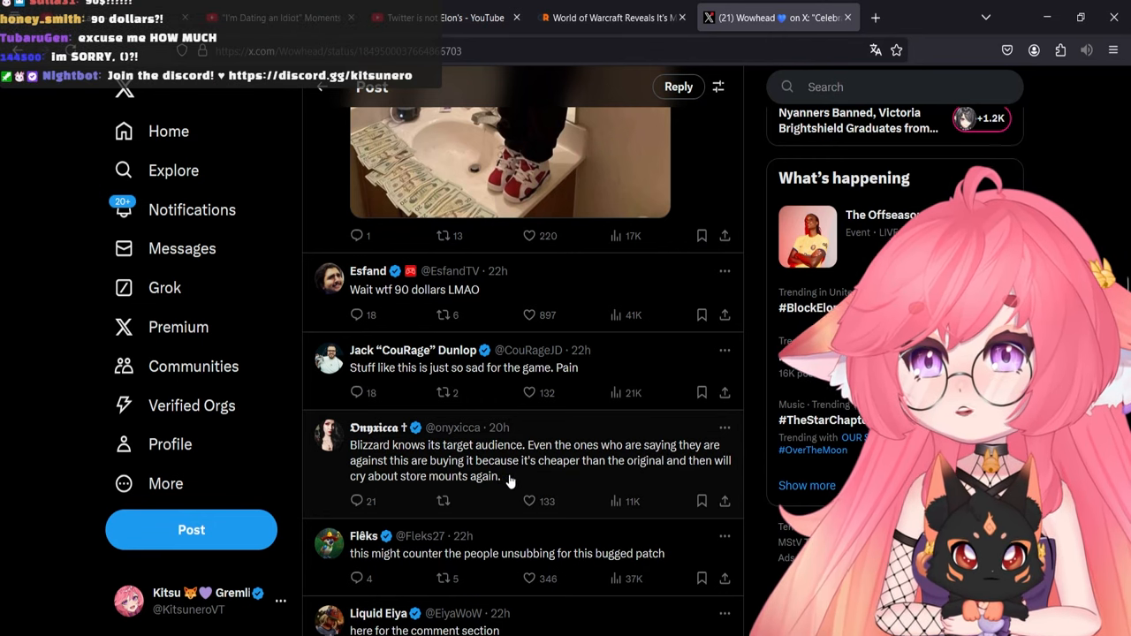
scroll("down", 3)
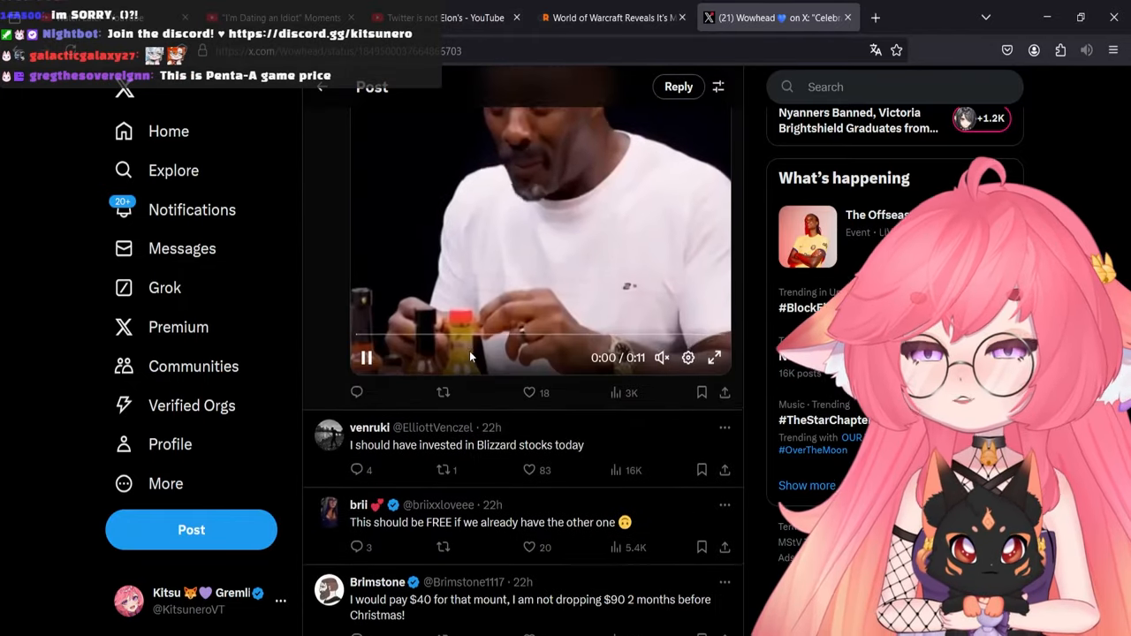
- Glance at the GameRant tab, return to X and follow the post's wowhead.com article link
left_click(610, 18)
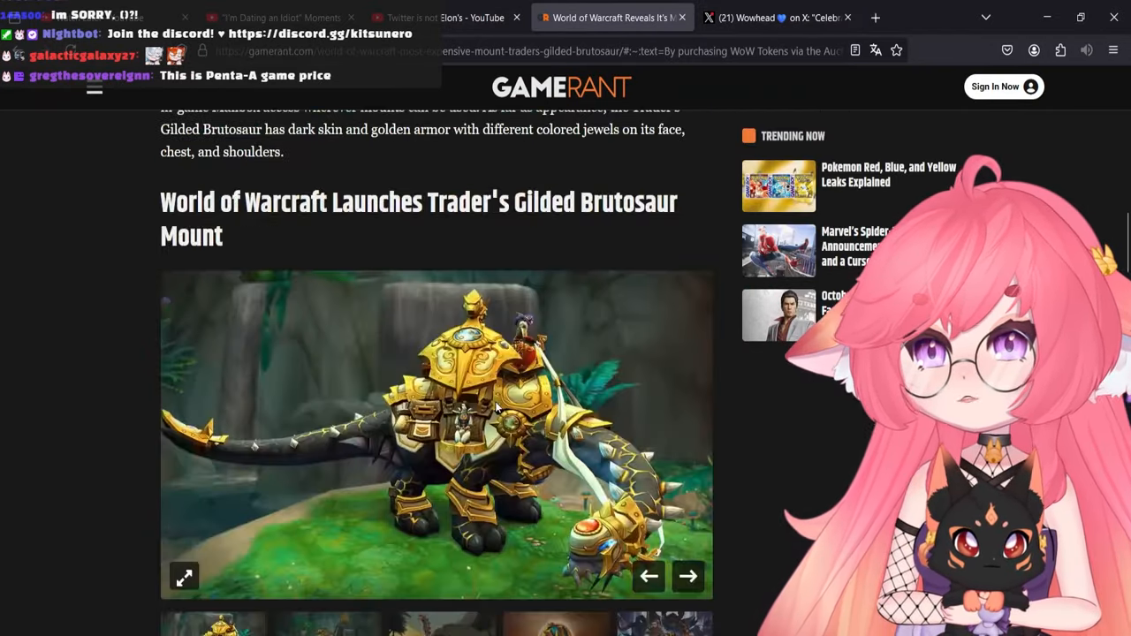
scroll("down", 3)
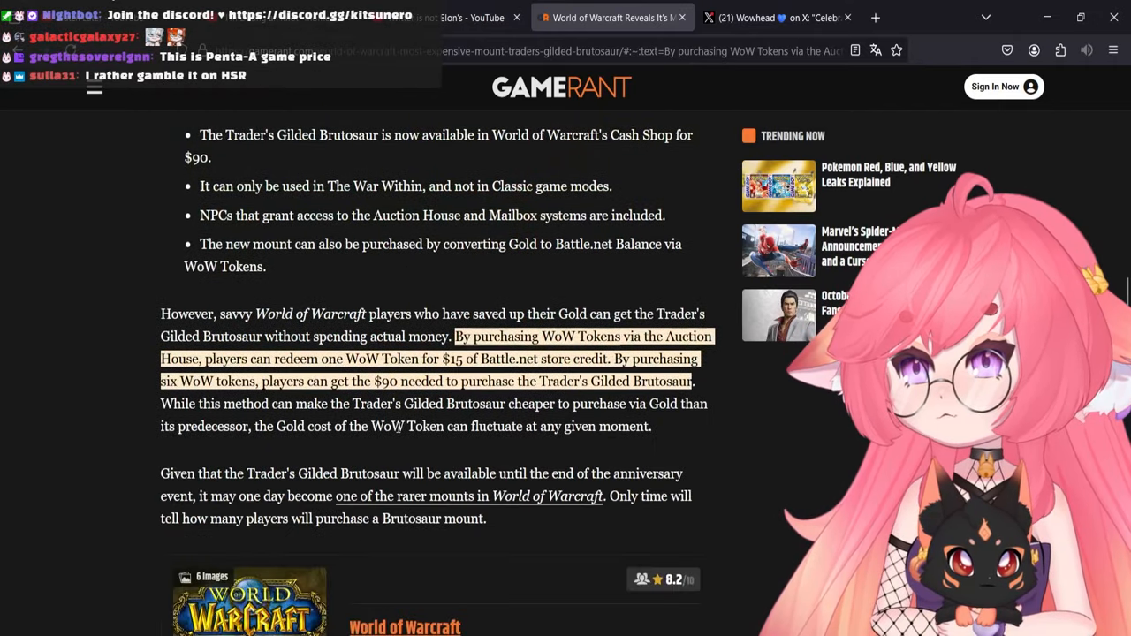
left_click(778, 18)
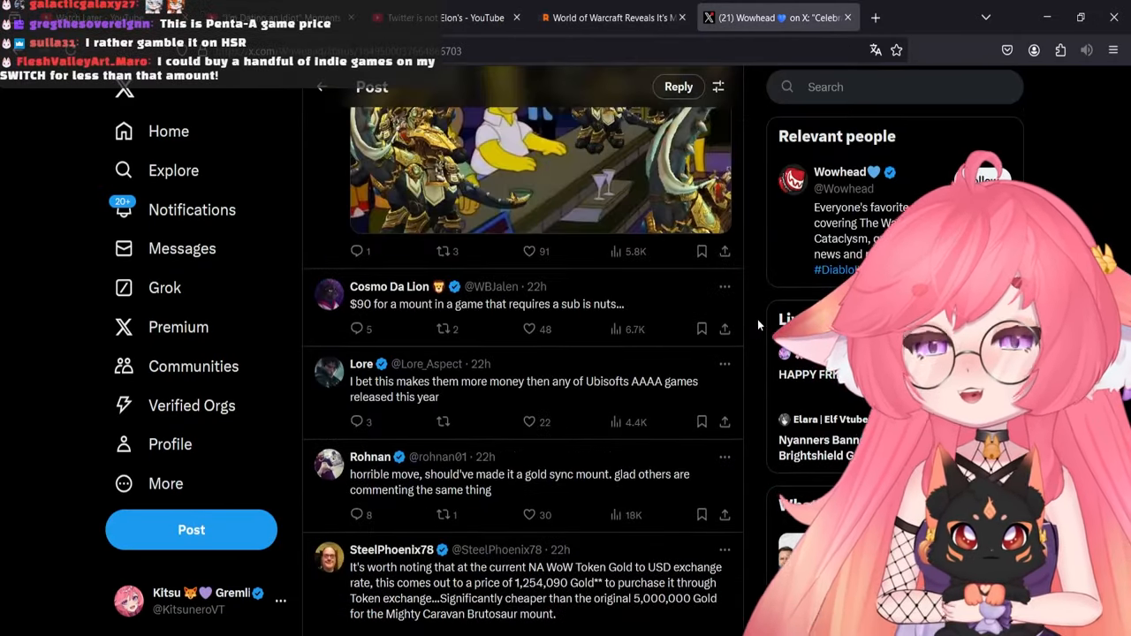
scroll("down", 3)
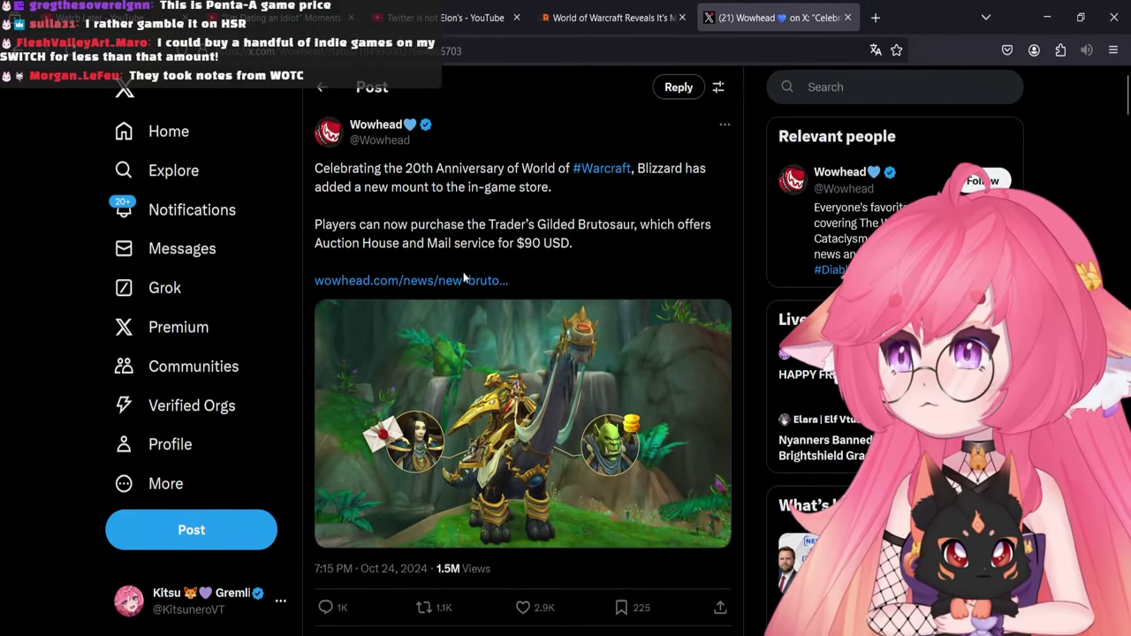
left_click(409, 279)
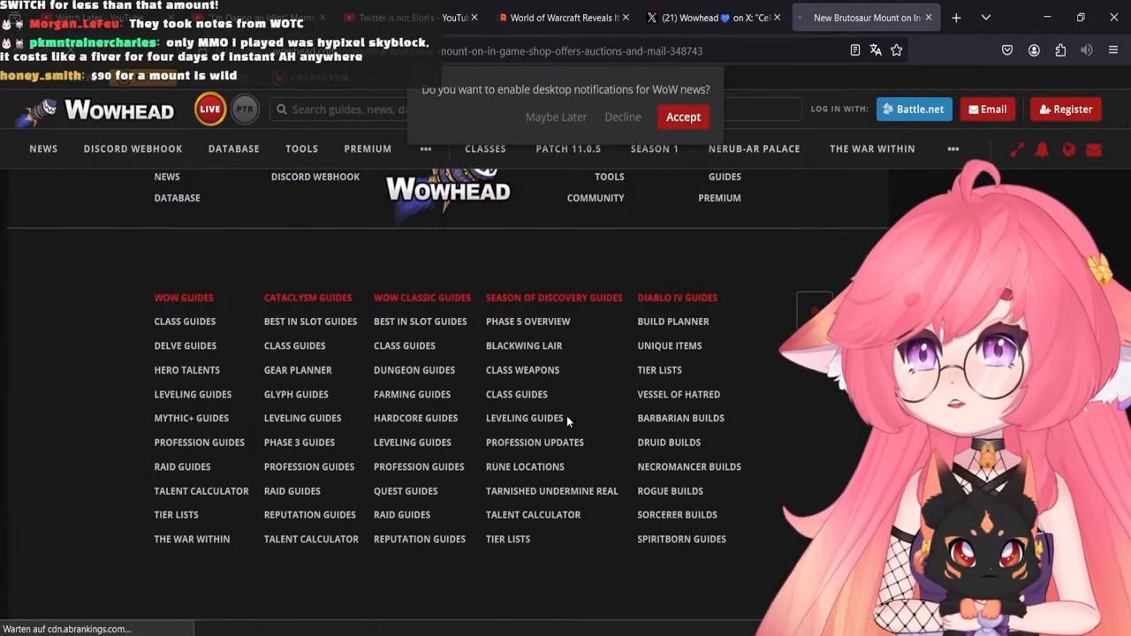
- Bring the Wowhead post on X back to the front after reading the Wowhead article
left_click(710, 18)
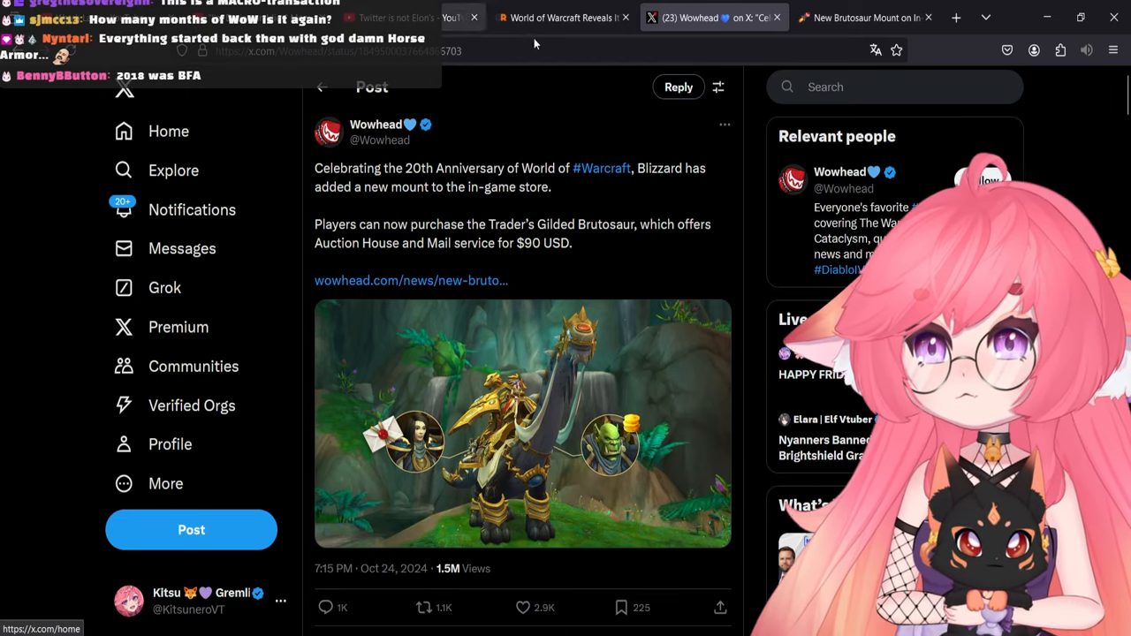
- Switch back to the GameRant Gilded Brutosaur article tab
left_click(562, 18)
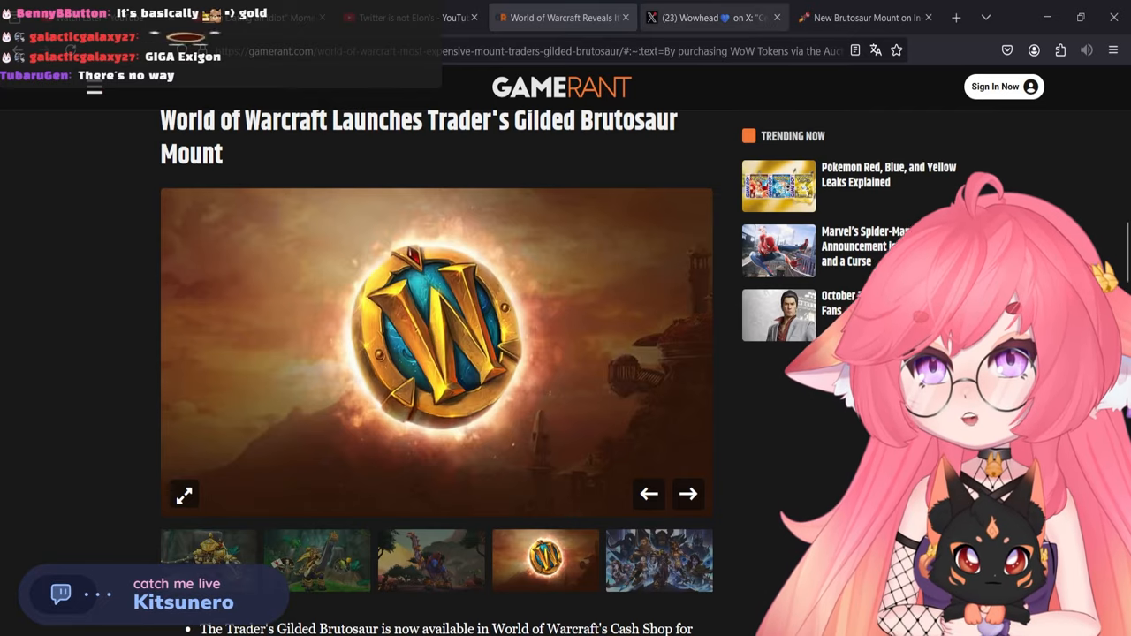
left_click(710, 18)
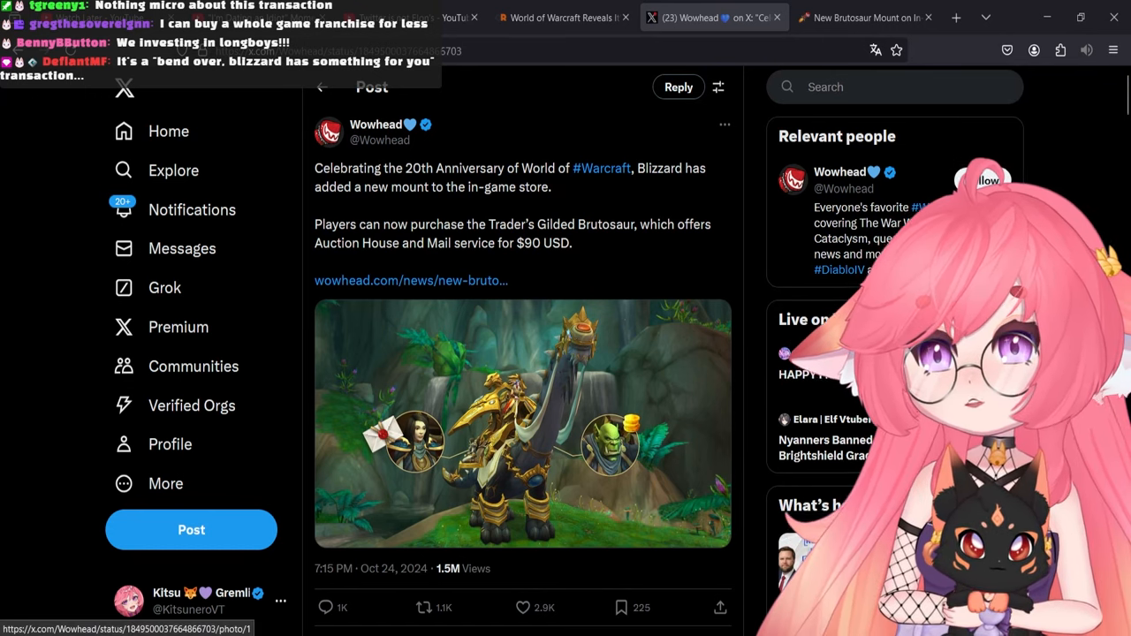
- Read through the replies to Wowhead's brutosaur post on X, expanding more of the thread
scroll("down", 3)
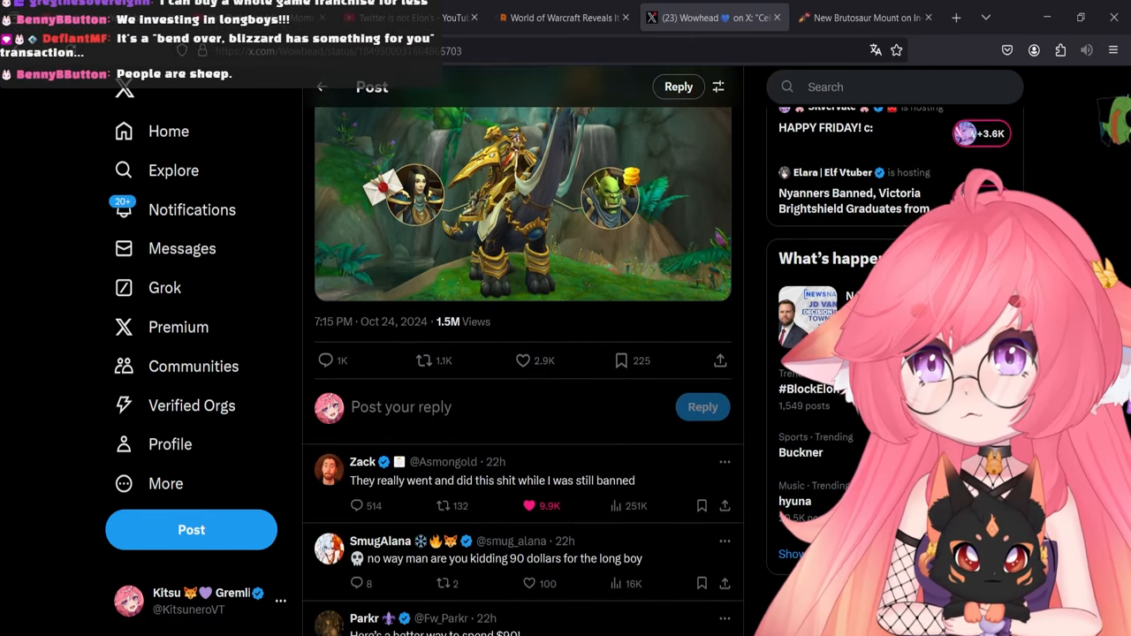
scroll("down", 3)
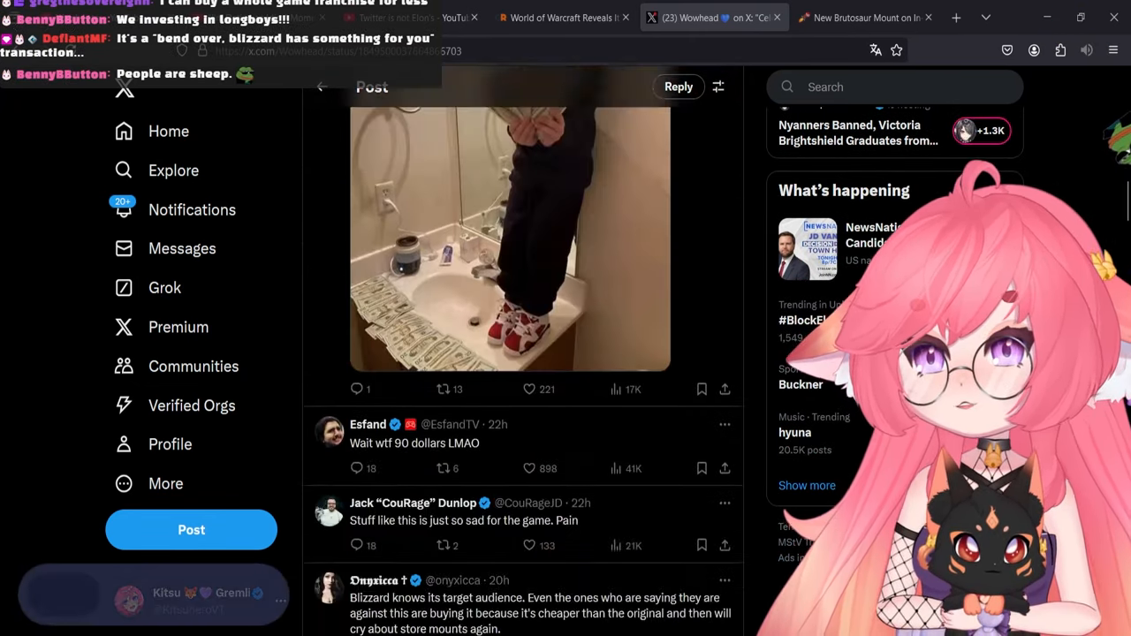
scroll("down", 3)
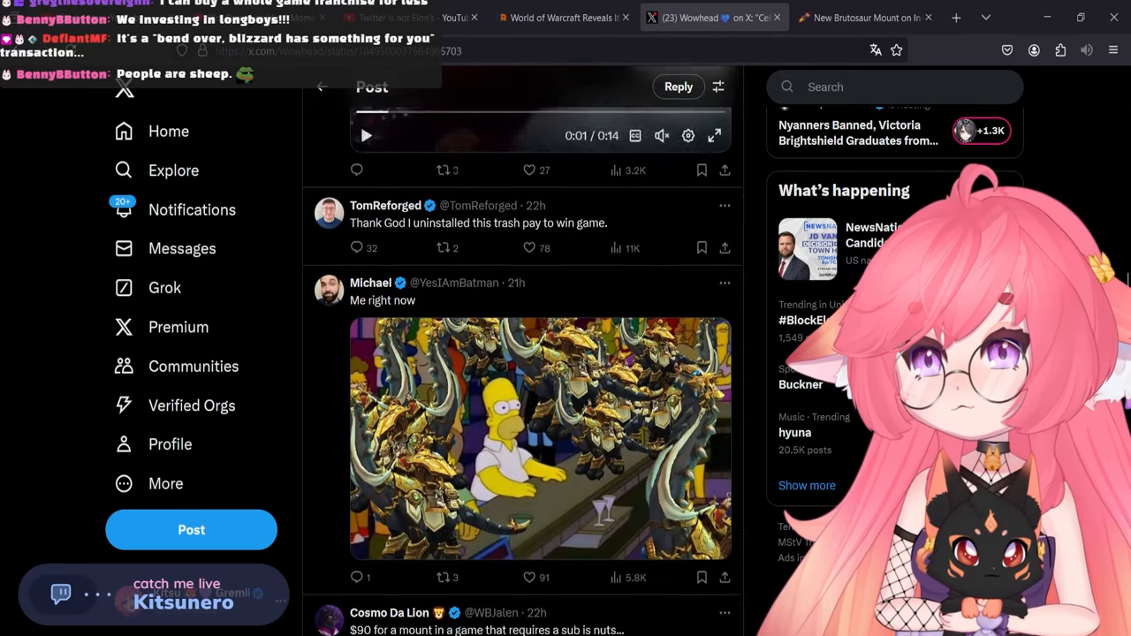
scroll("down", 3)
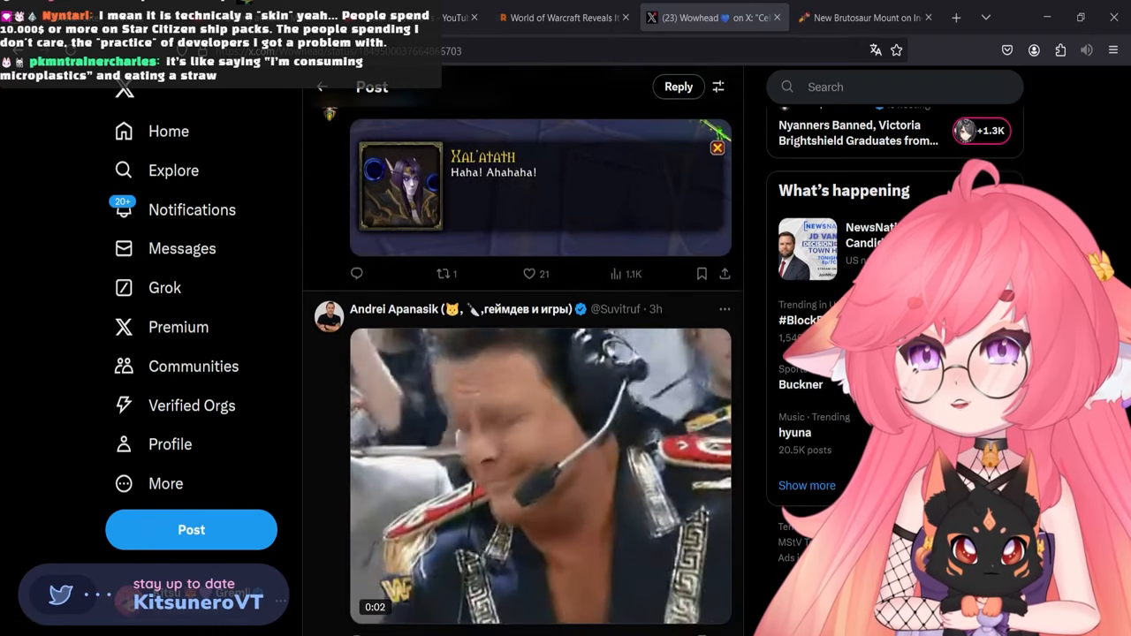
scroll("down", 3)
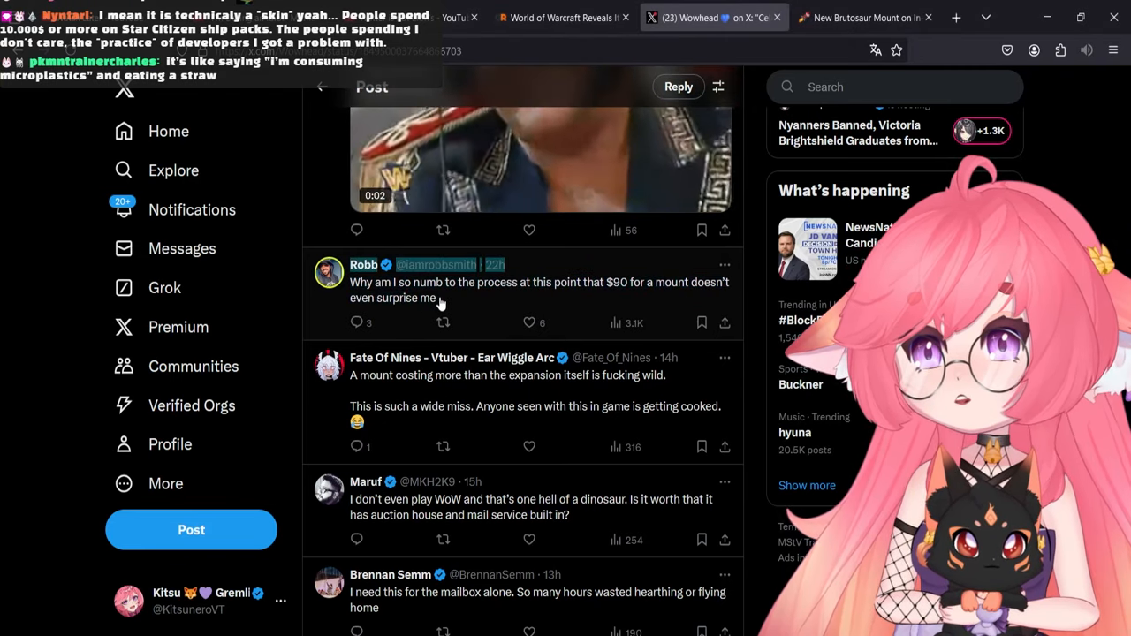
left_click(539, 289)
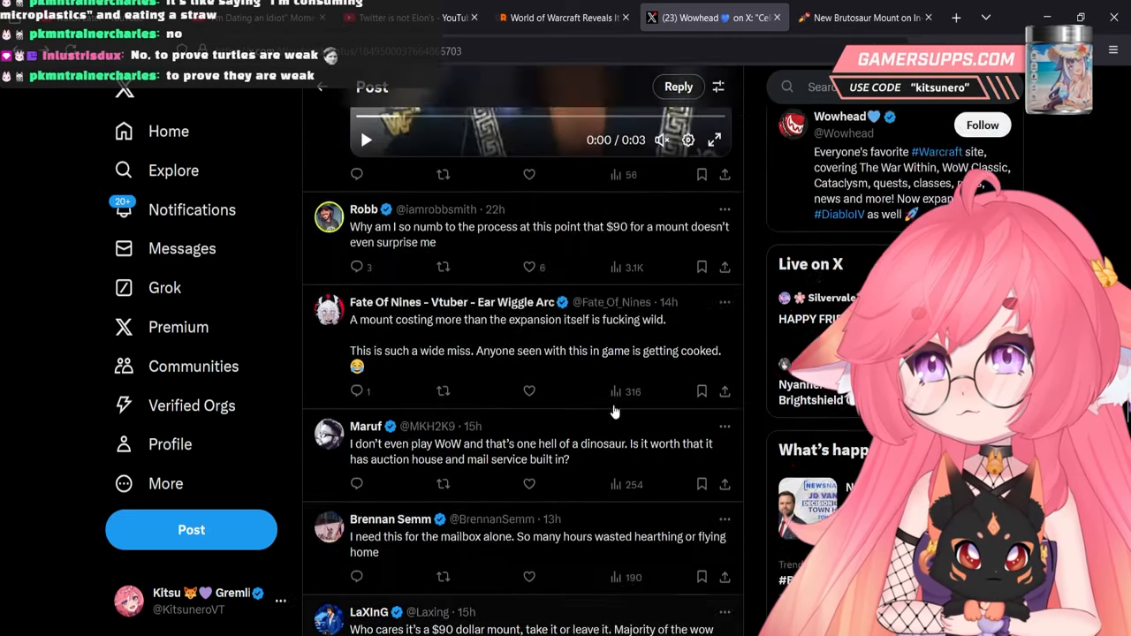
scroll("down", 3)
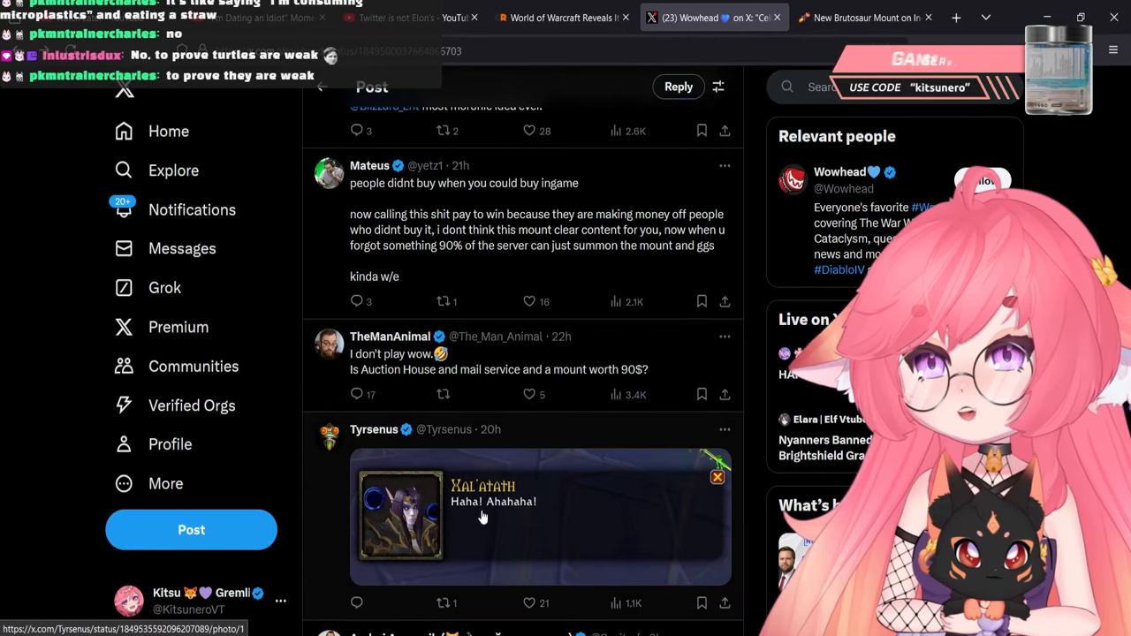
mouse_move(519, 499)
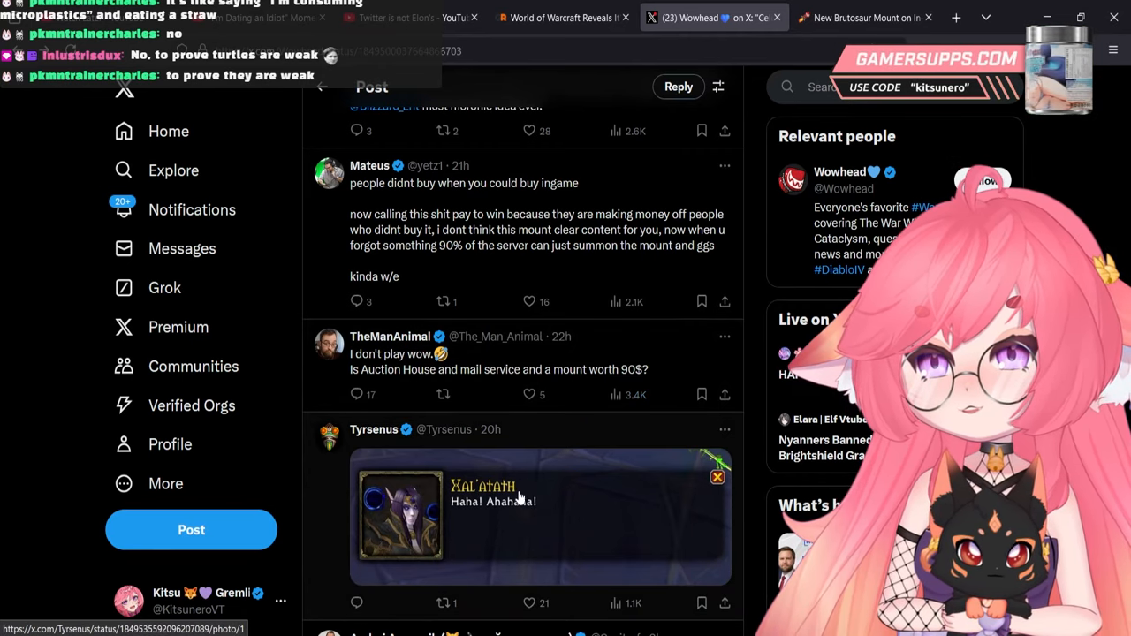
scroll("down", 3)
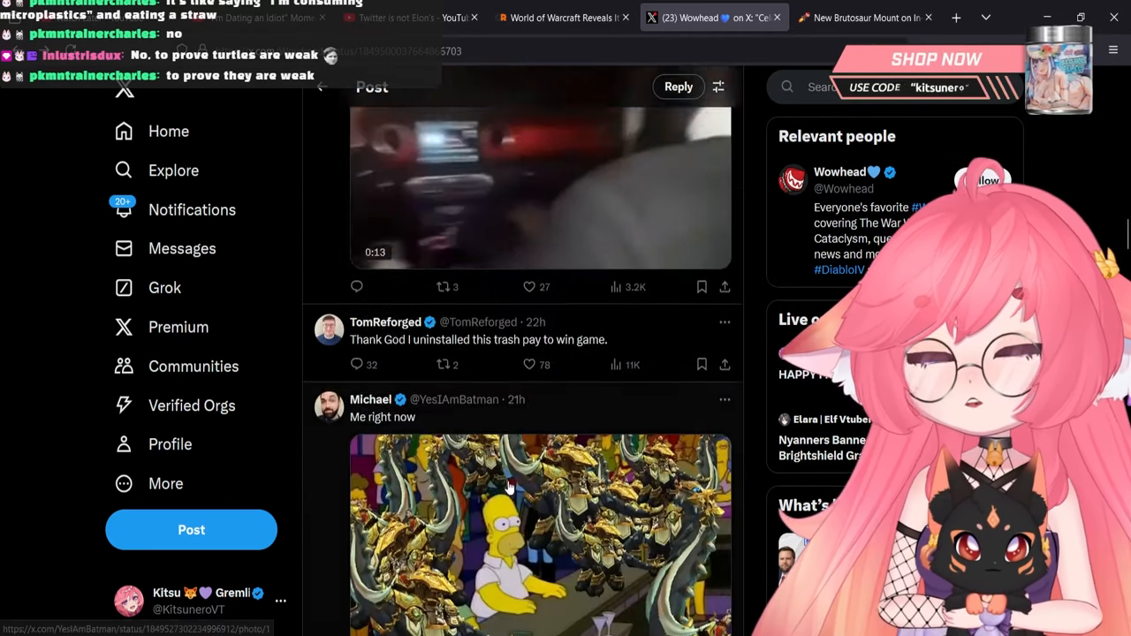
scroll("down", 3)
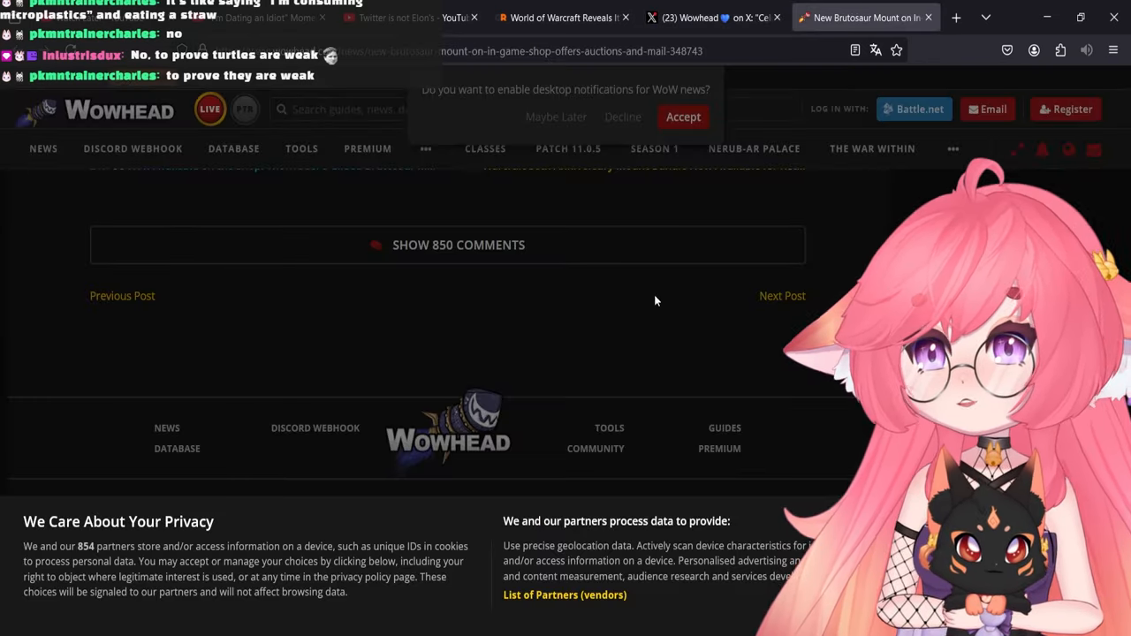
- Expand the 'Show 850 Comments' section and read the first reader reactions
left_click(459, 244)
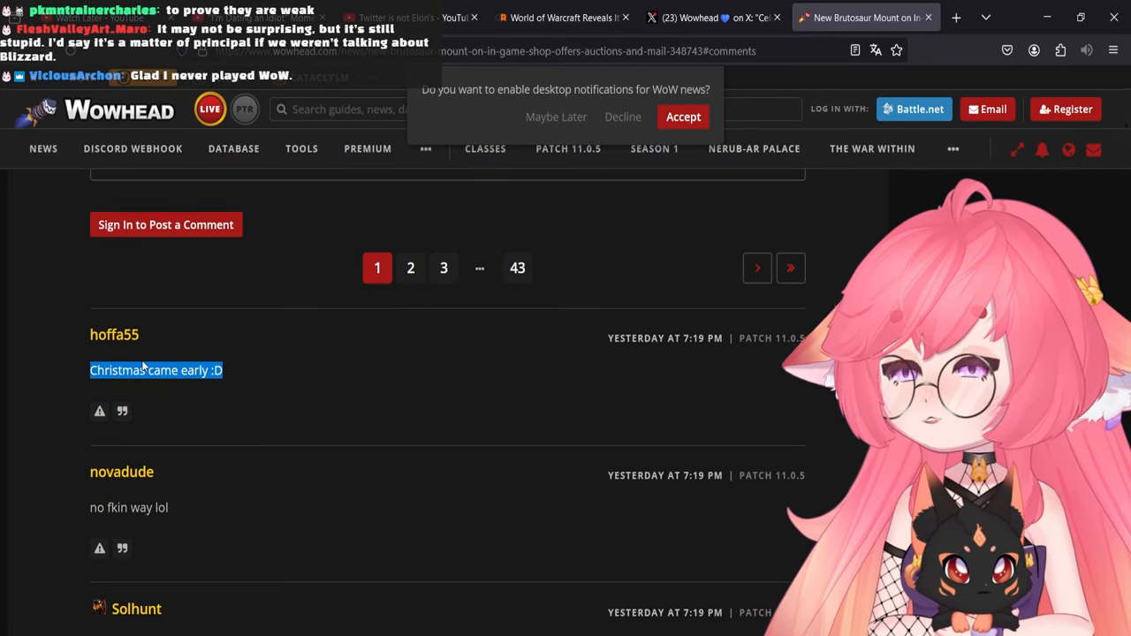
scroll("down", 3)
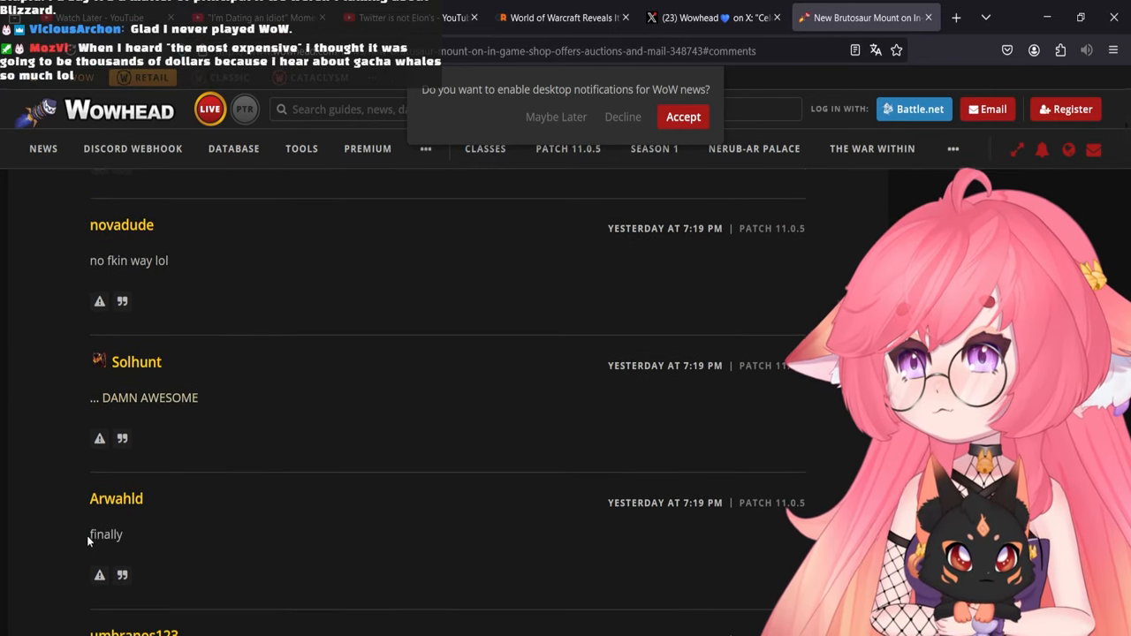
scroll("down", 3)
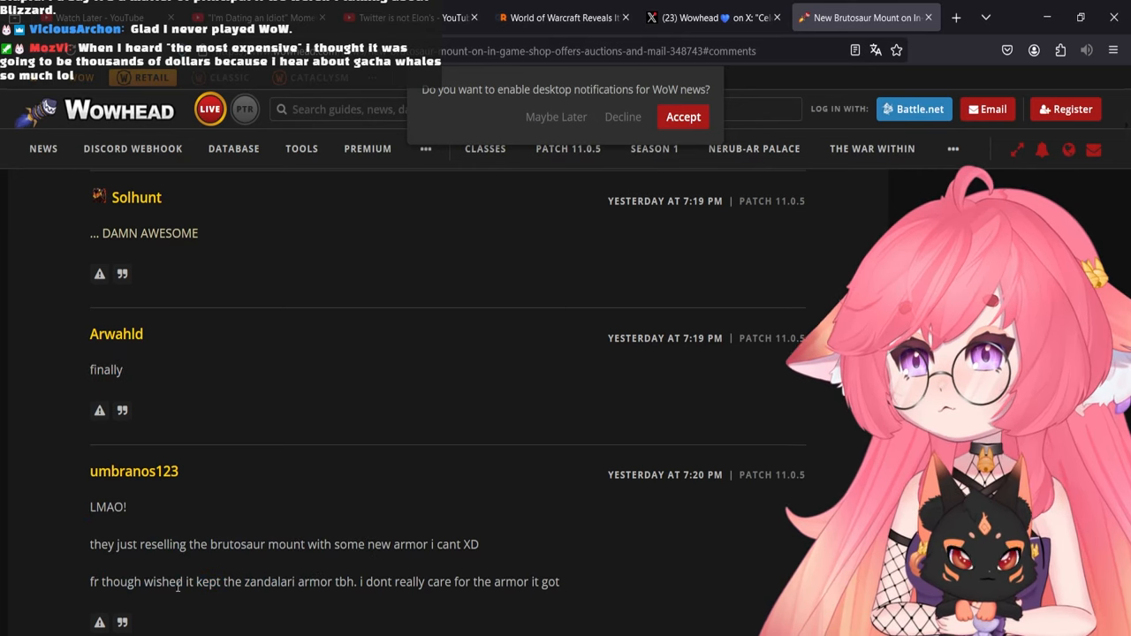
double_click(344, 581)
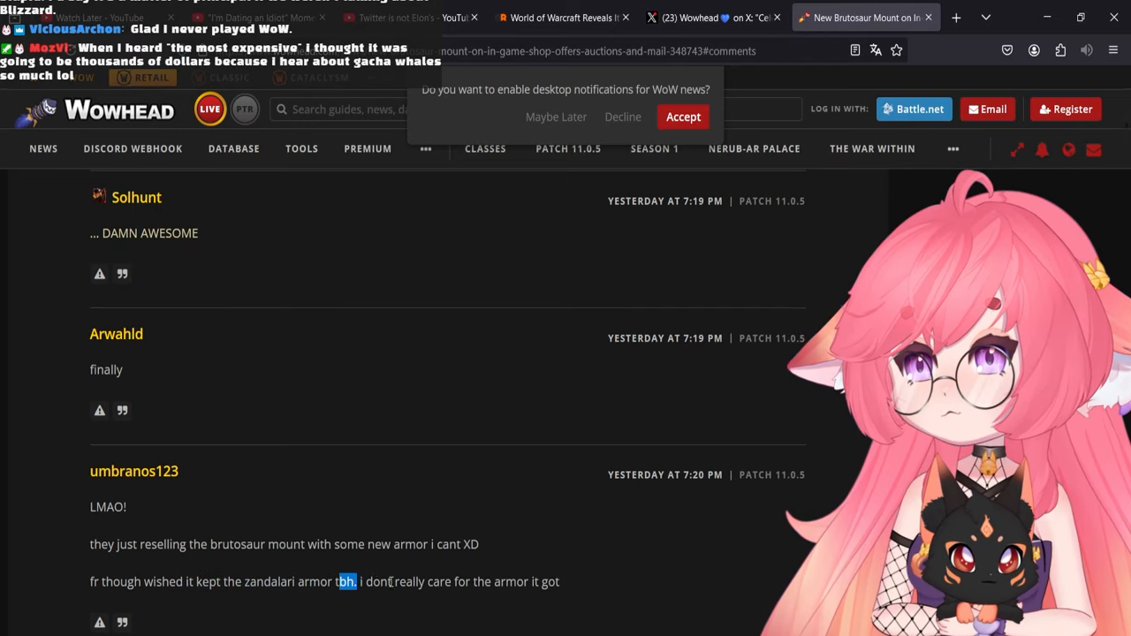
- Scroll back up and down through the Wowhead article to its end
scroll("up", 3)
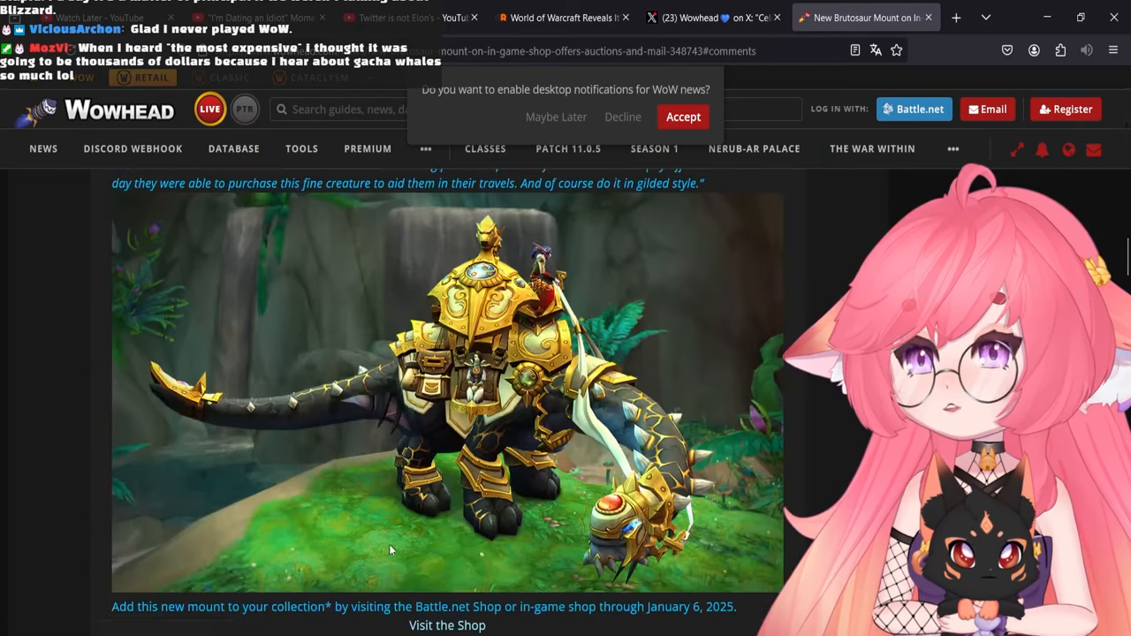
scroll("down", 3)
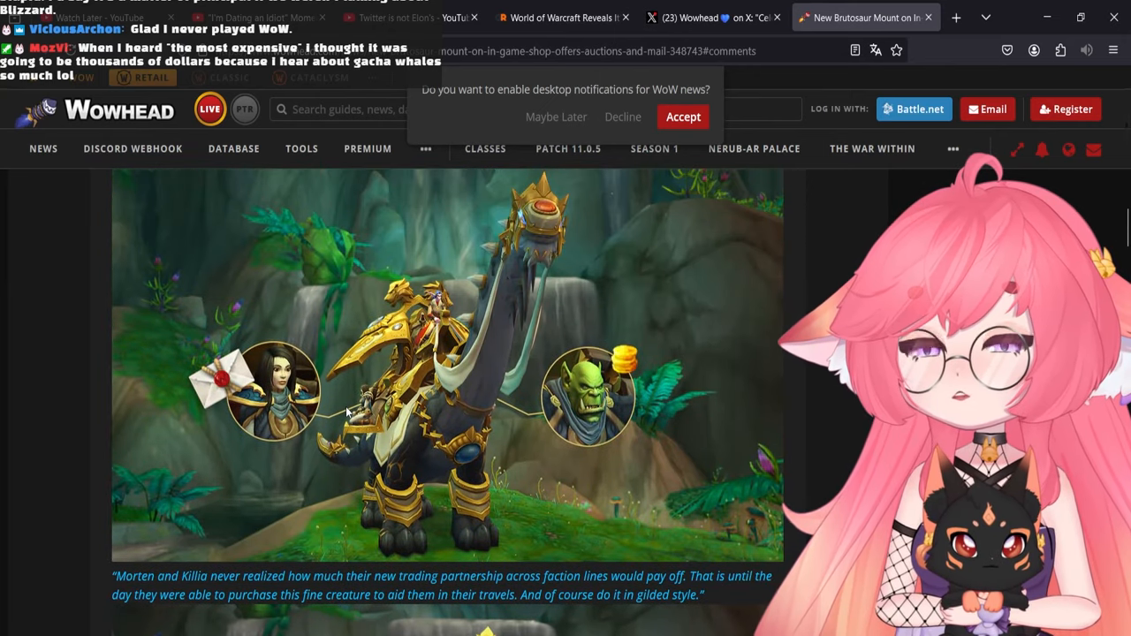
scroll("down", 3)
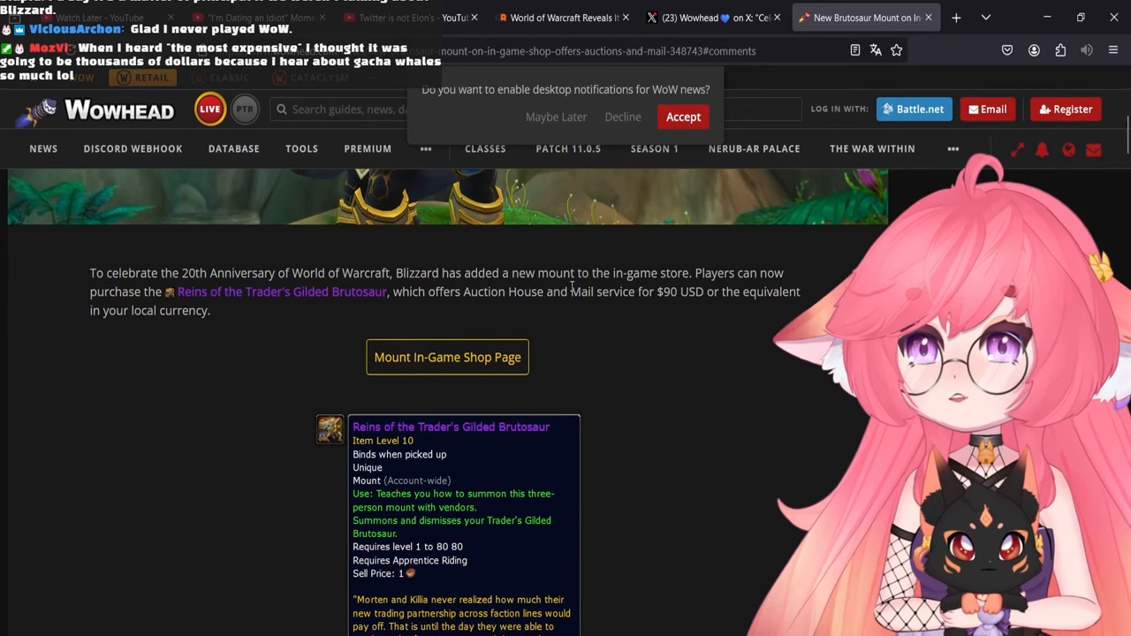
scroll("down", 3)
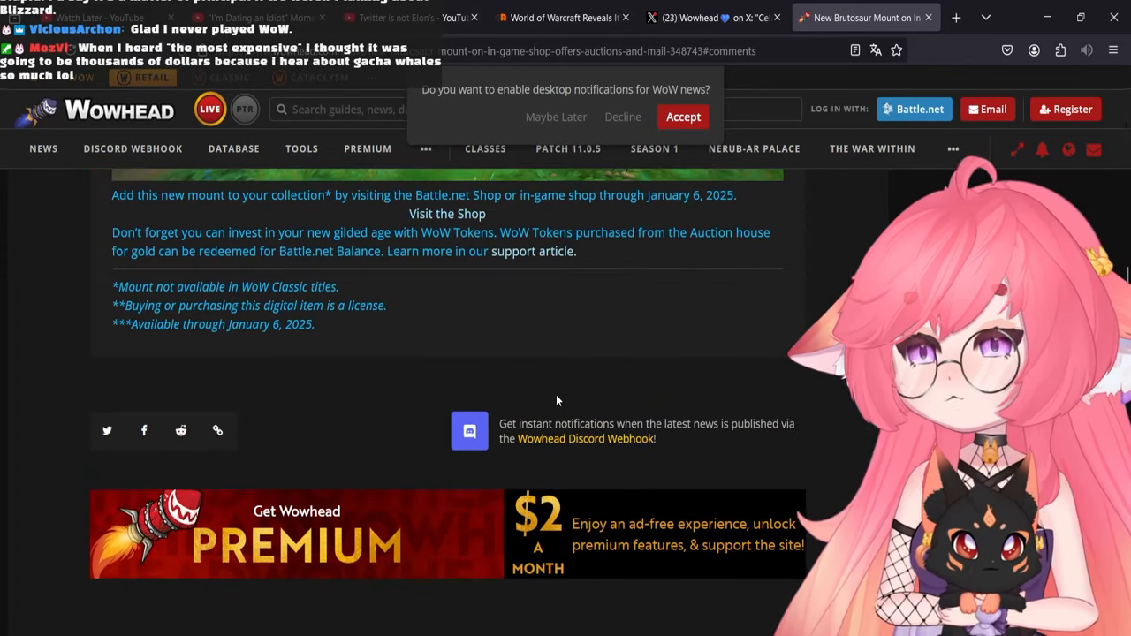
scroll("down", 3)
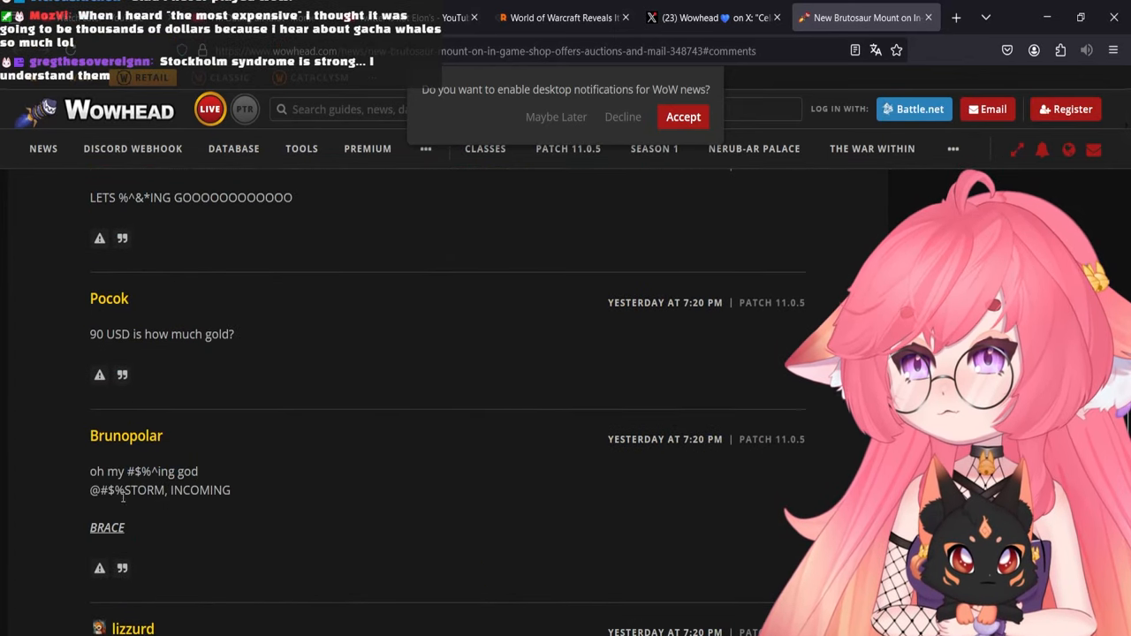
scroll("down", 3)
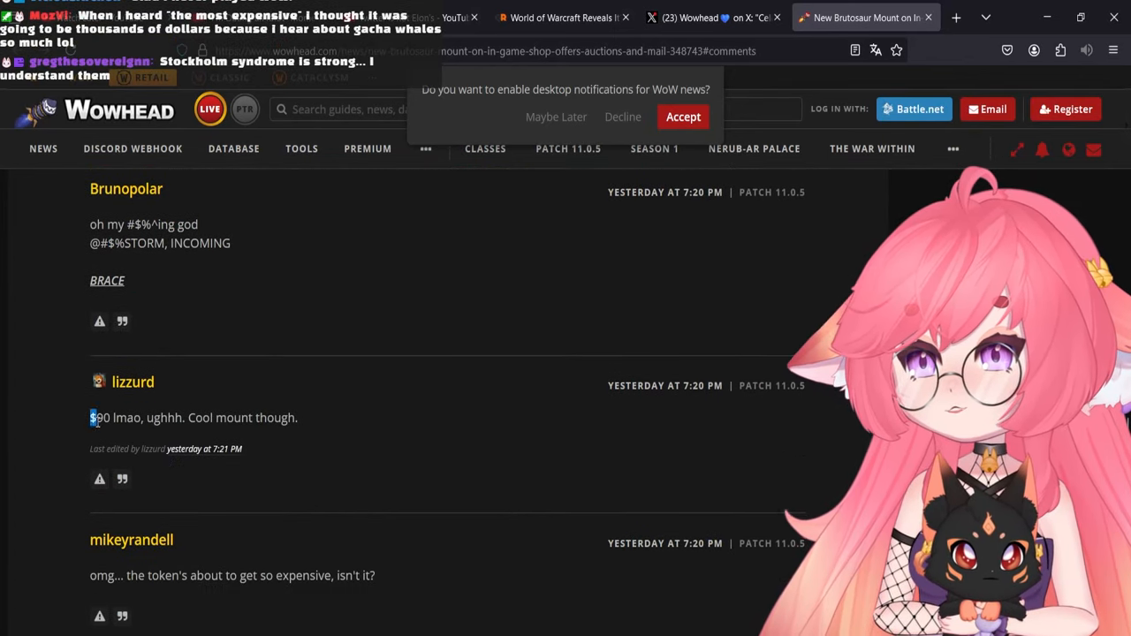
scroll("down", 3)
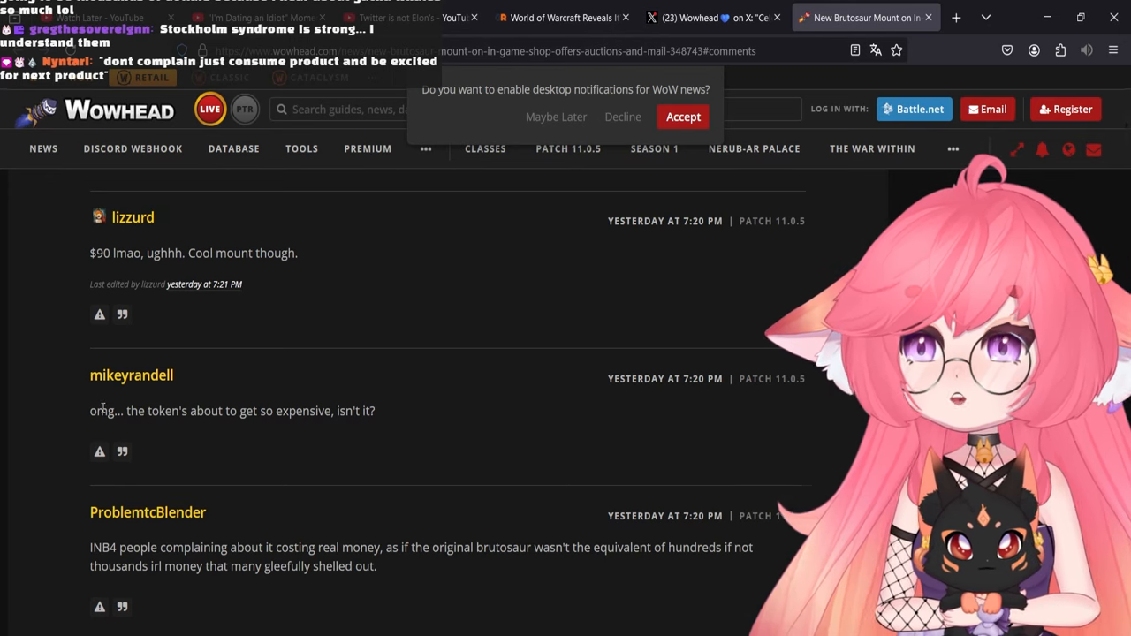
mouse_move(223, 530)
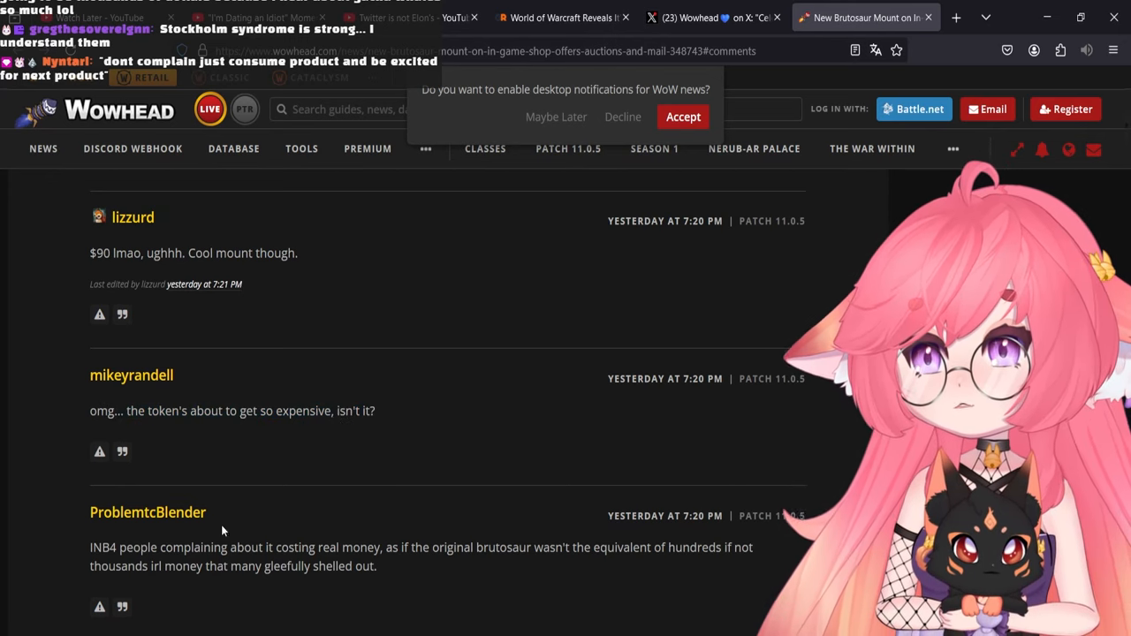
scroll("down", 3)
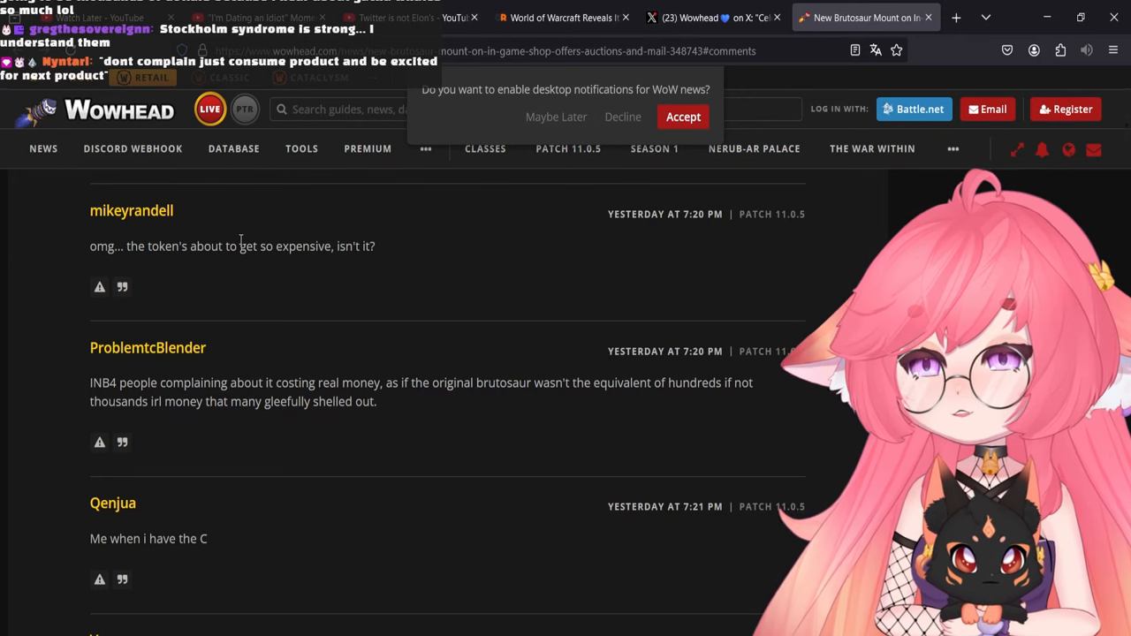
mouse_move(237, 331)
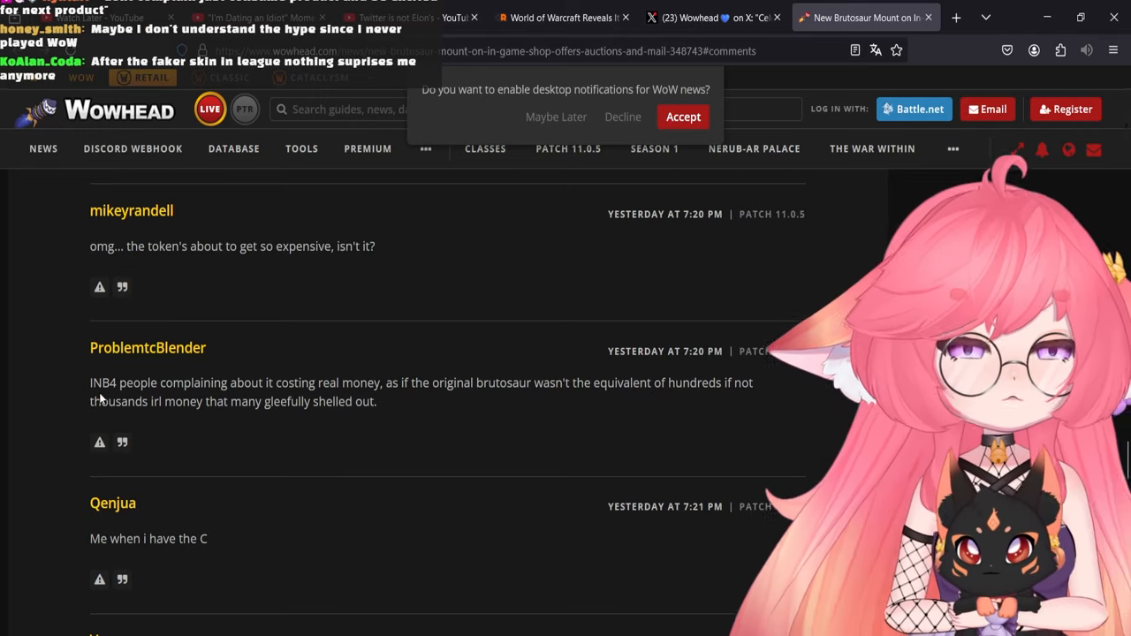
scroll("down", 3)
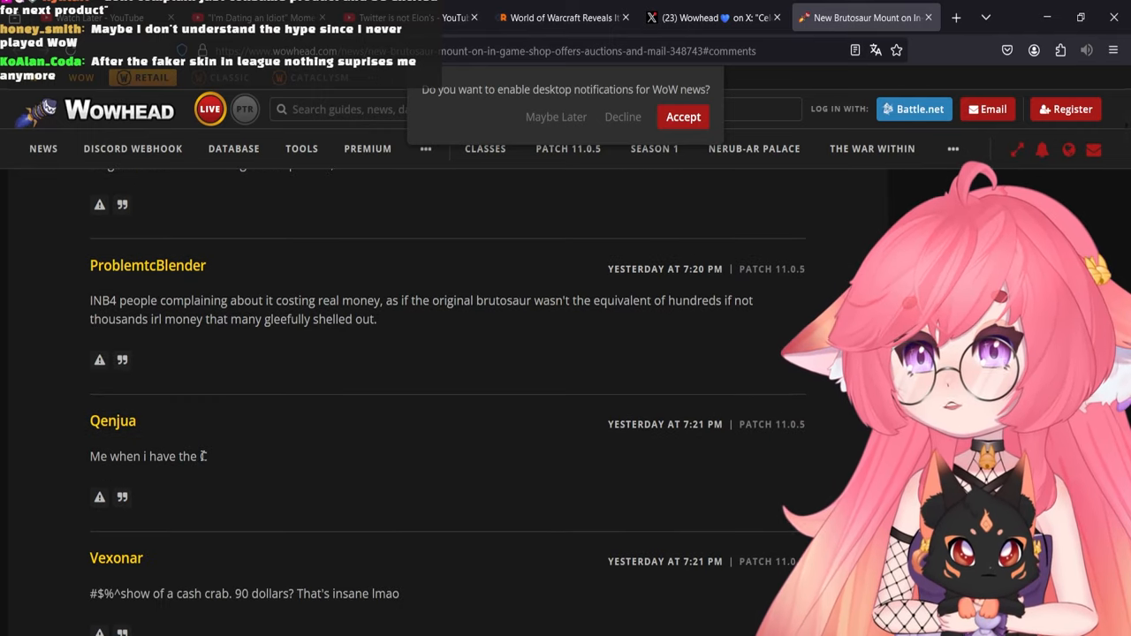
scroll("down", 3)
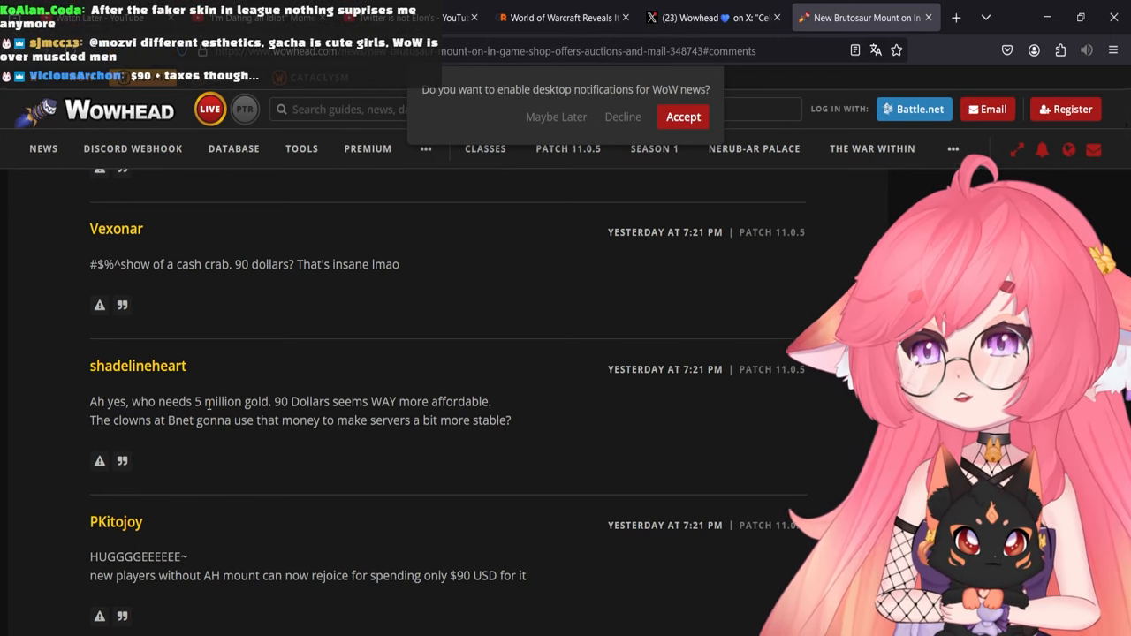
scroll("up", 3)
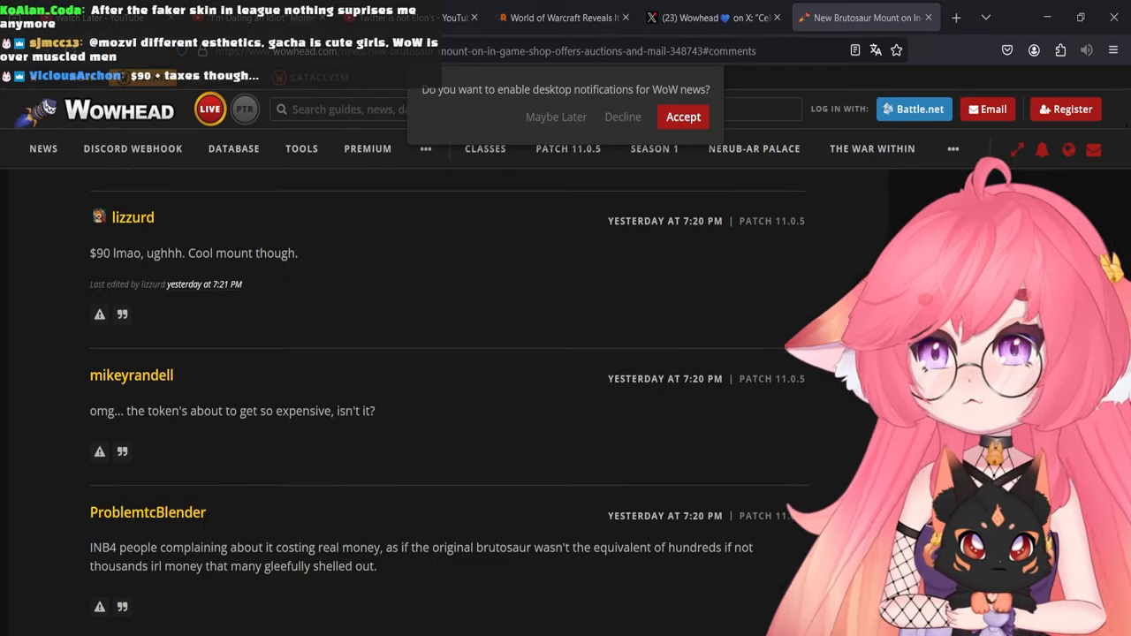
scroll("up", 3)
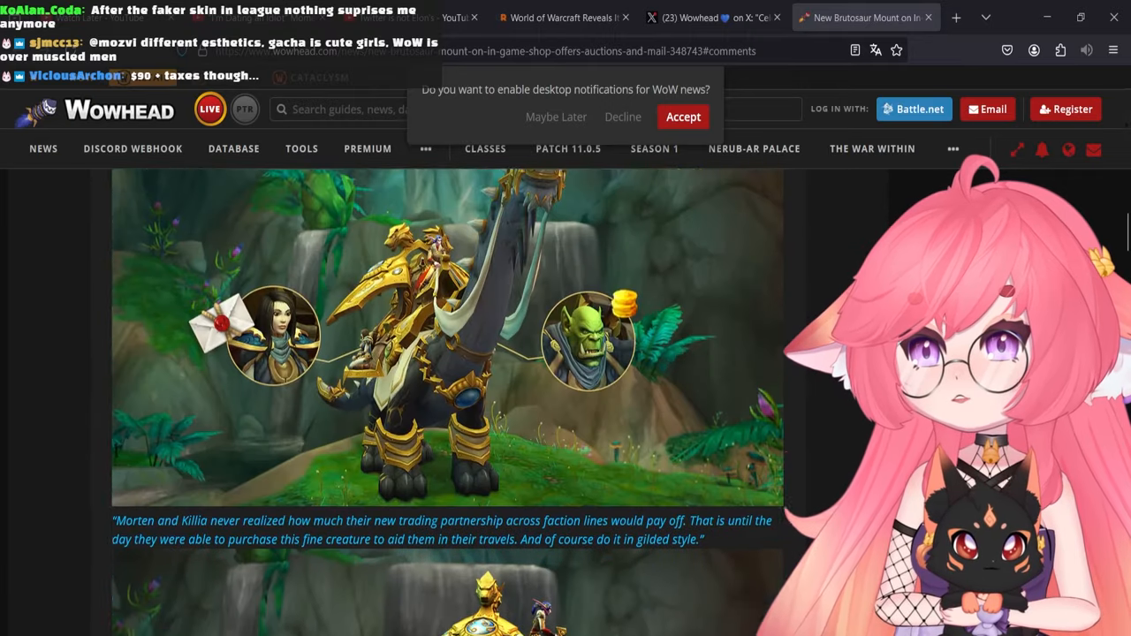
scroll("down", 3)
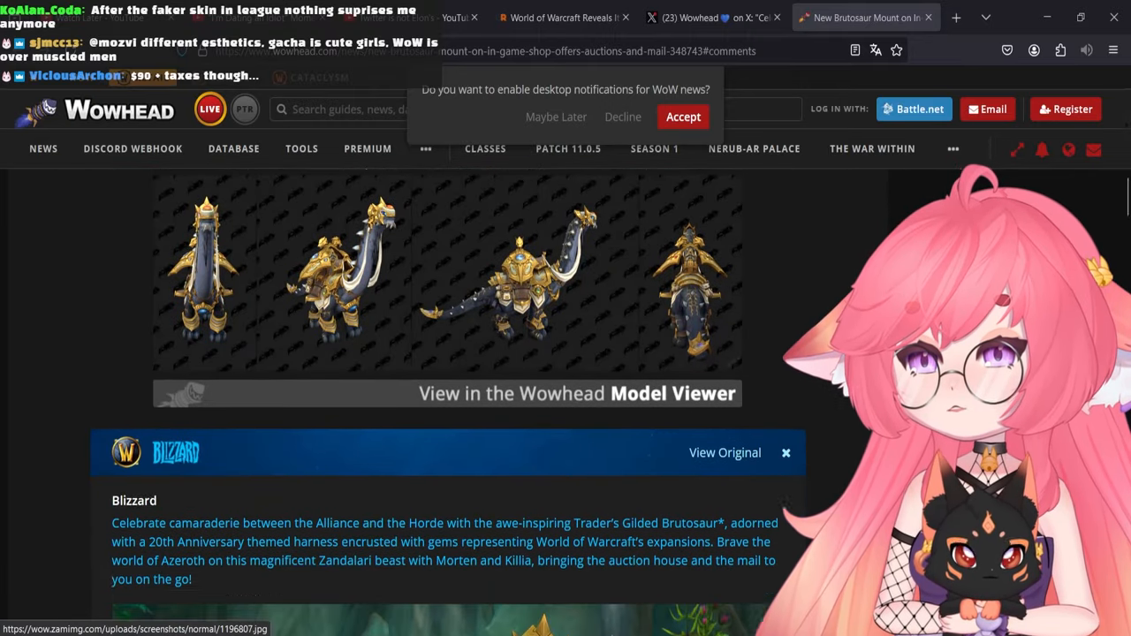
scroll("down", 3)
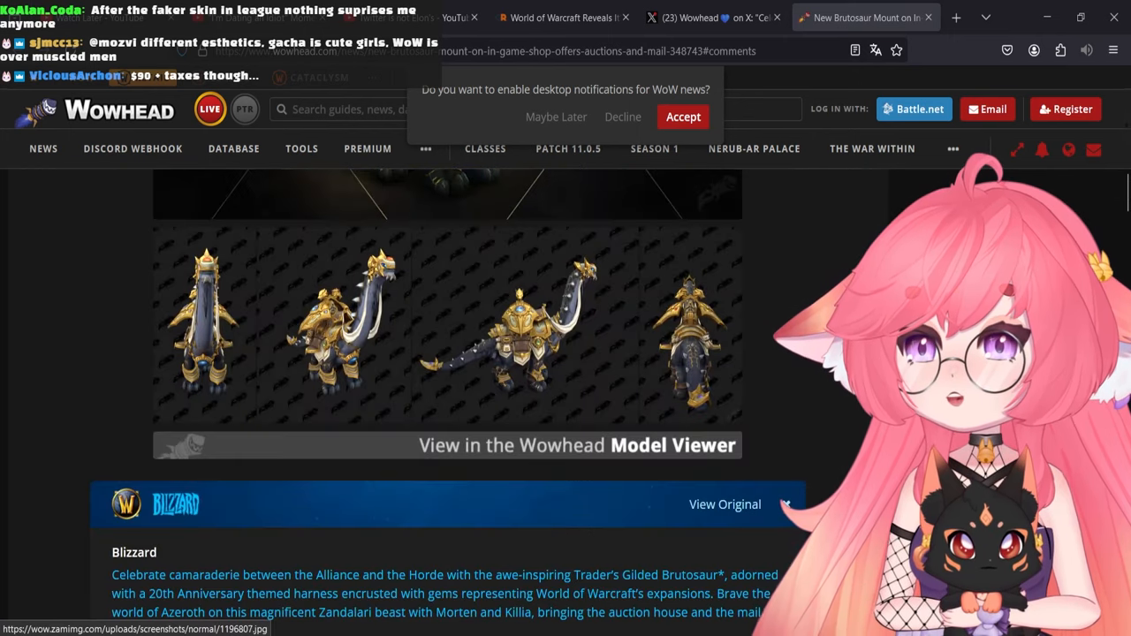
- Scroll past the embedded Blizzard post and shop text to the comments section
scroll("down", 3)
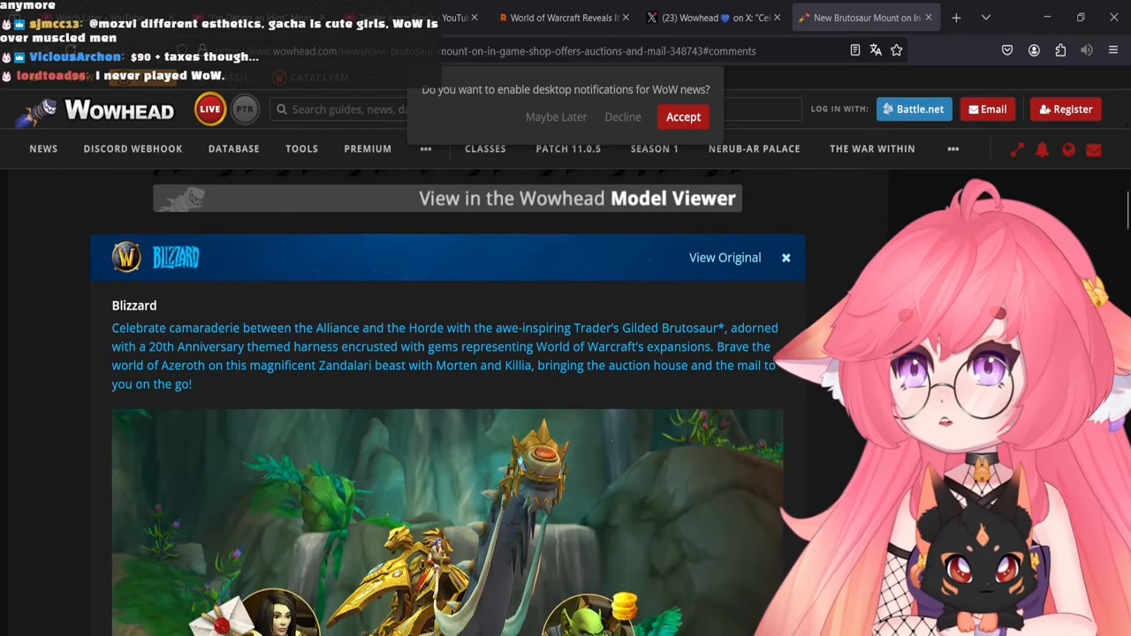
scroll("down", 3)
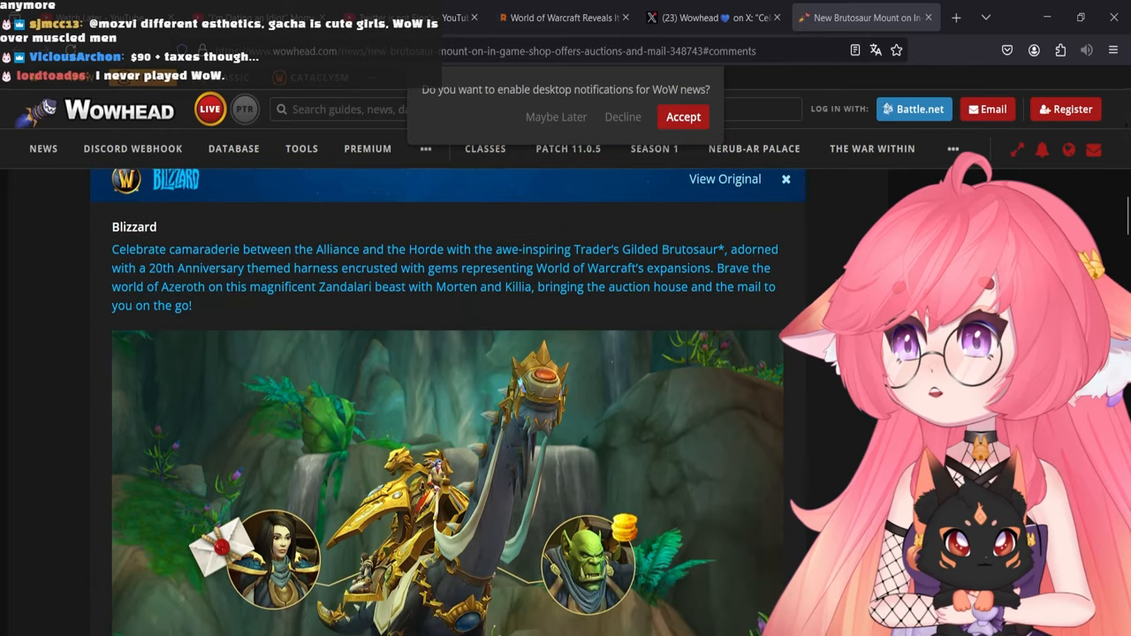
scroll("down", 3)
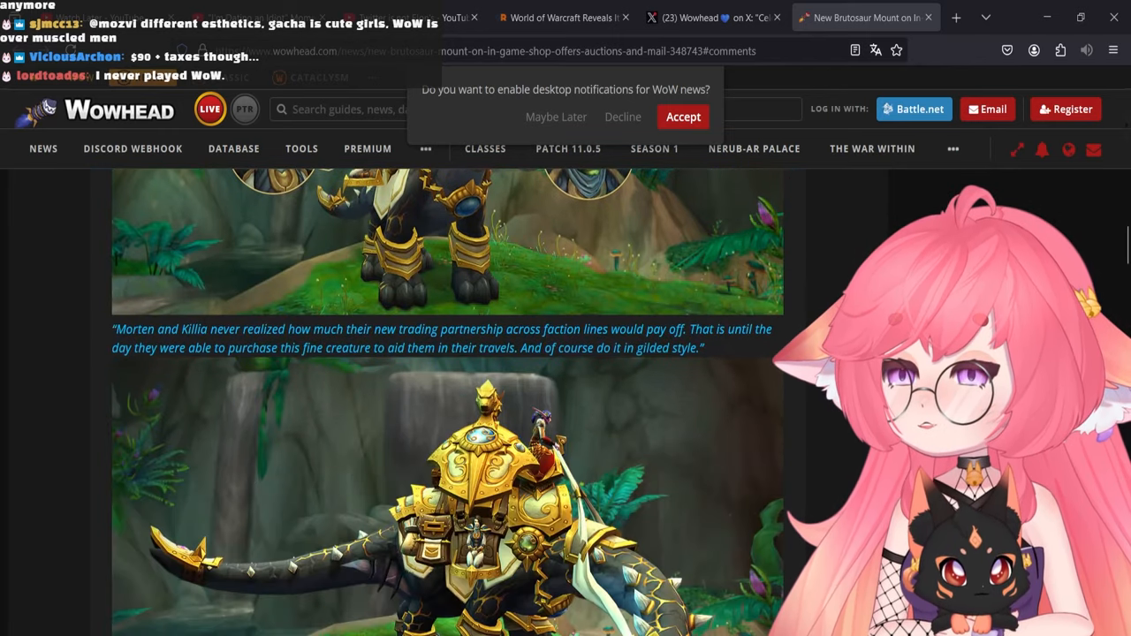
scroll("down", 3)
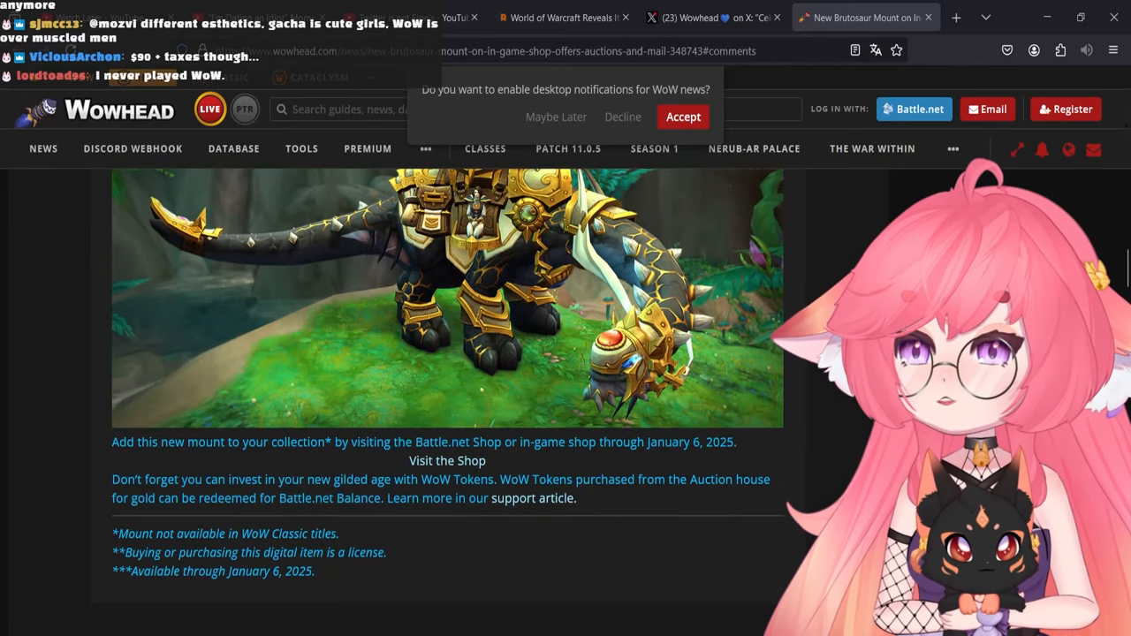
scroll("down", 3)
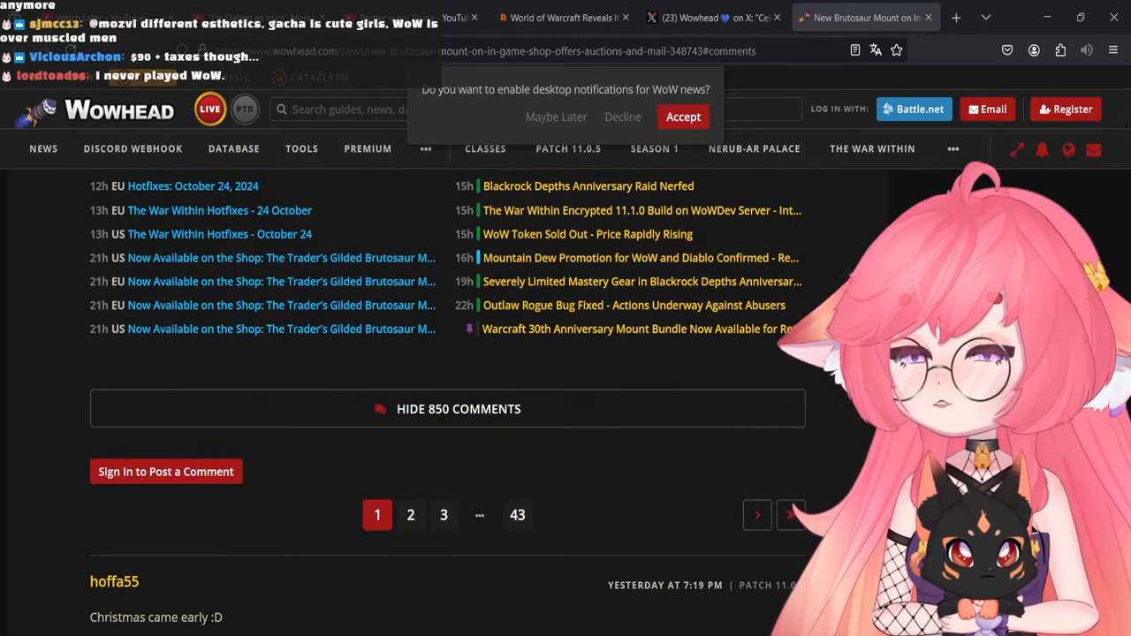
- Read through the first page of comments on the Wowhead brutosaur article
scroll("down", 3)
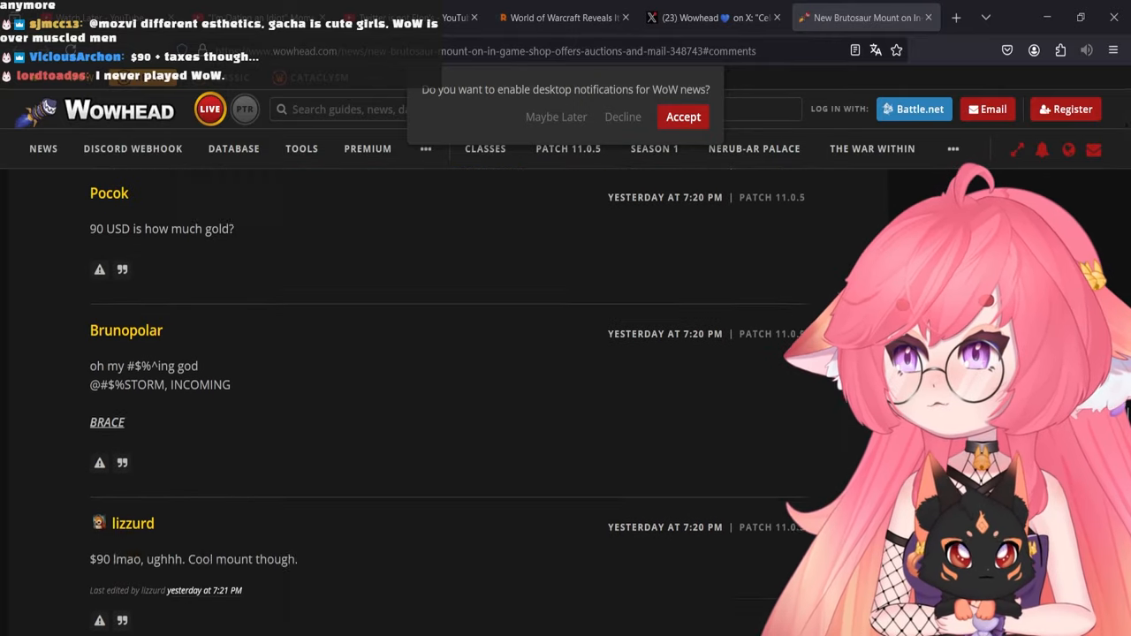
scroll("down", 3)
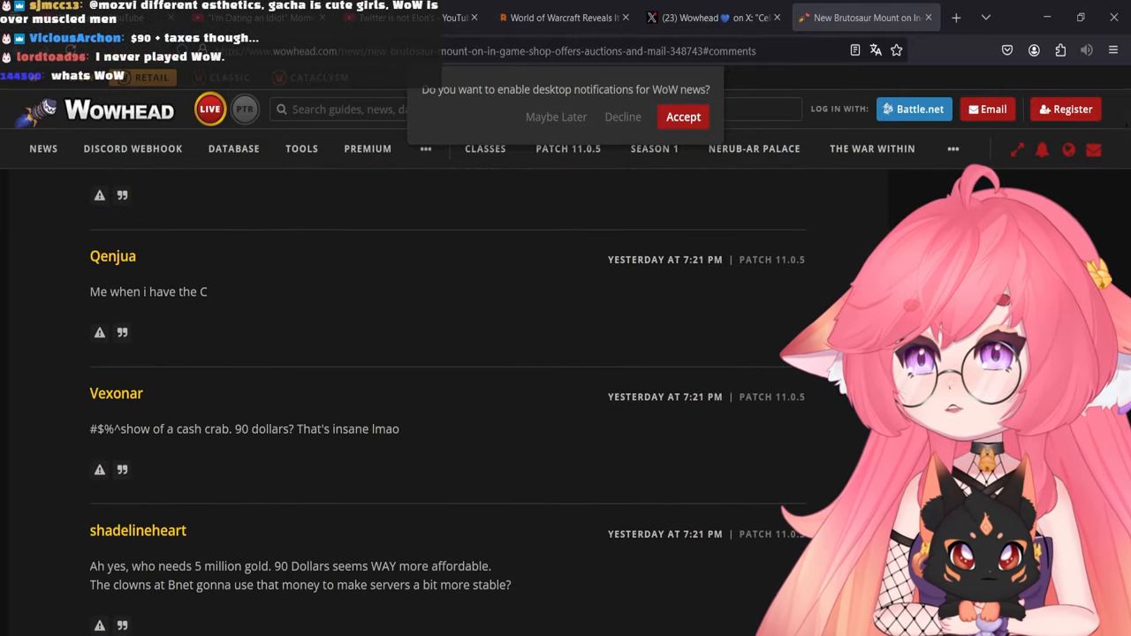
scroll("down", 3)
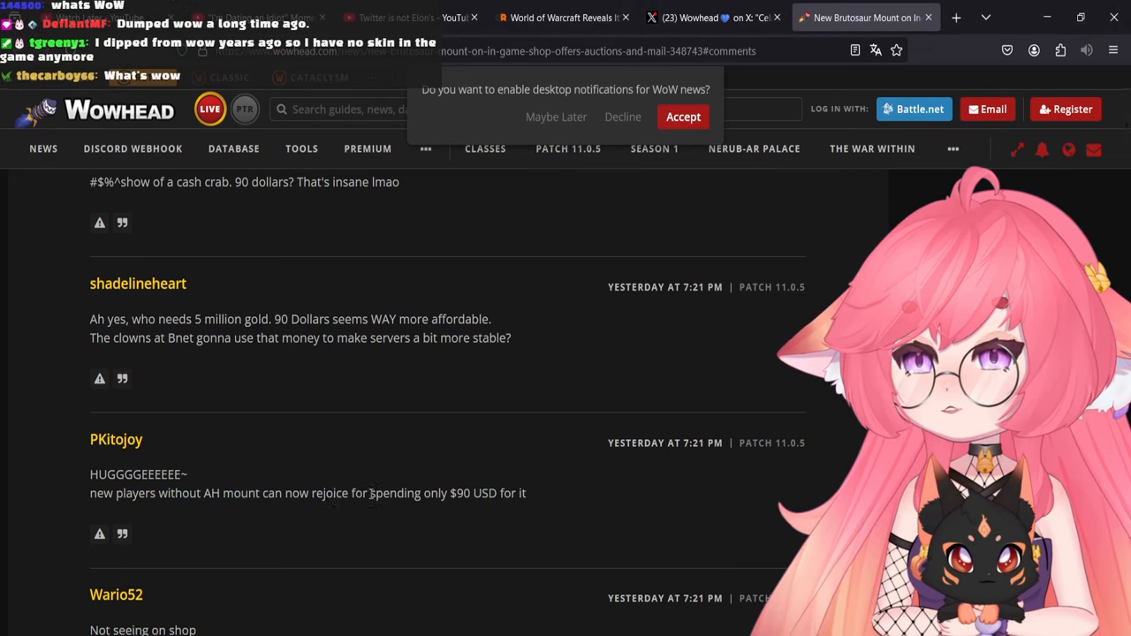
scroll("down", 3)
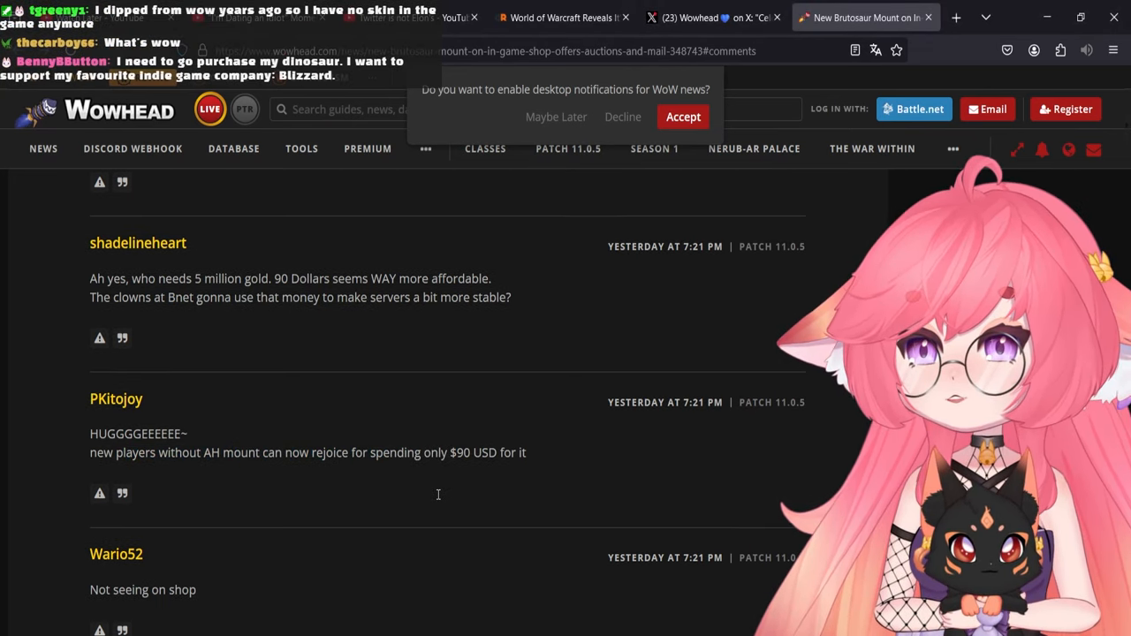
scroll("down", 3)
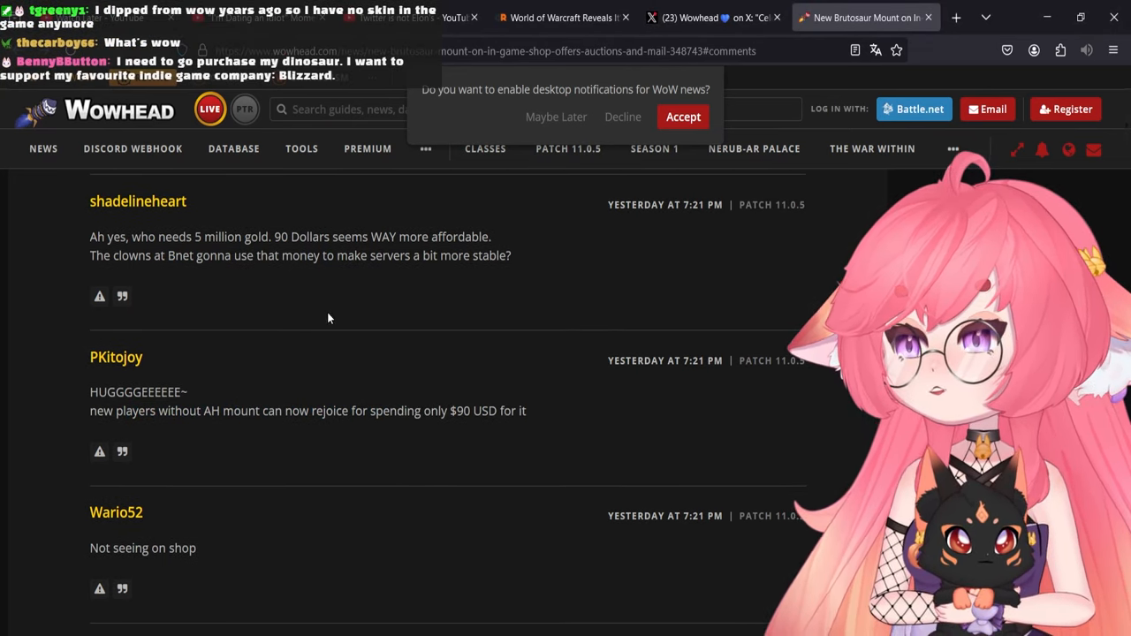
mouse_move(265, 393)
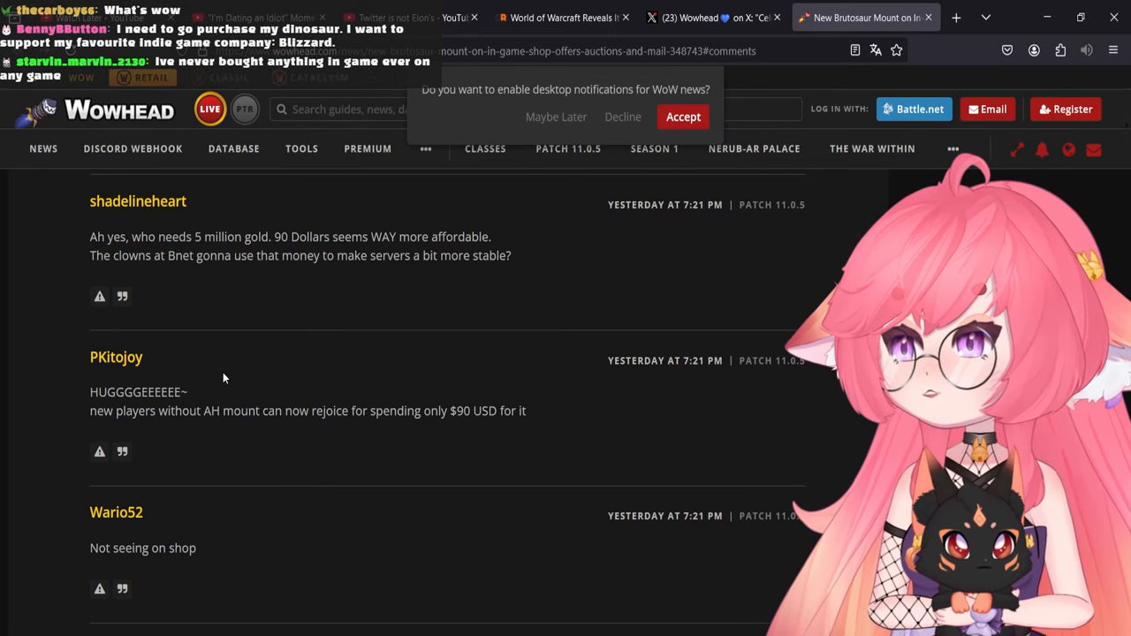
mouse_move(544, 187)
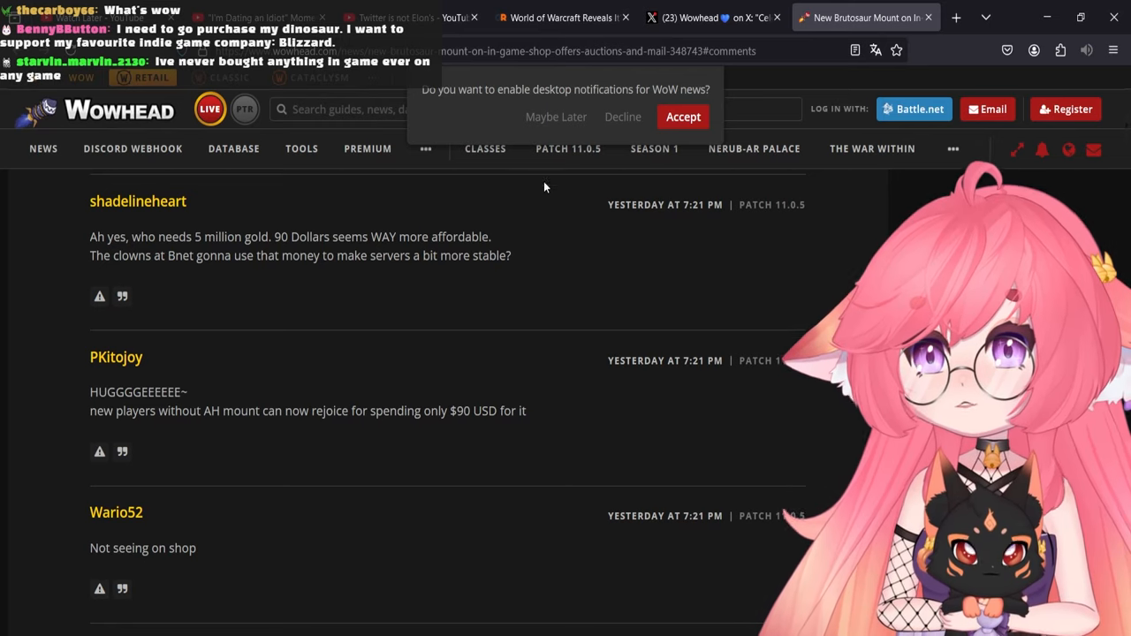
- Move to page 2 of the comments and read the next reactions
left_click(569, 148)
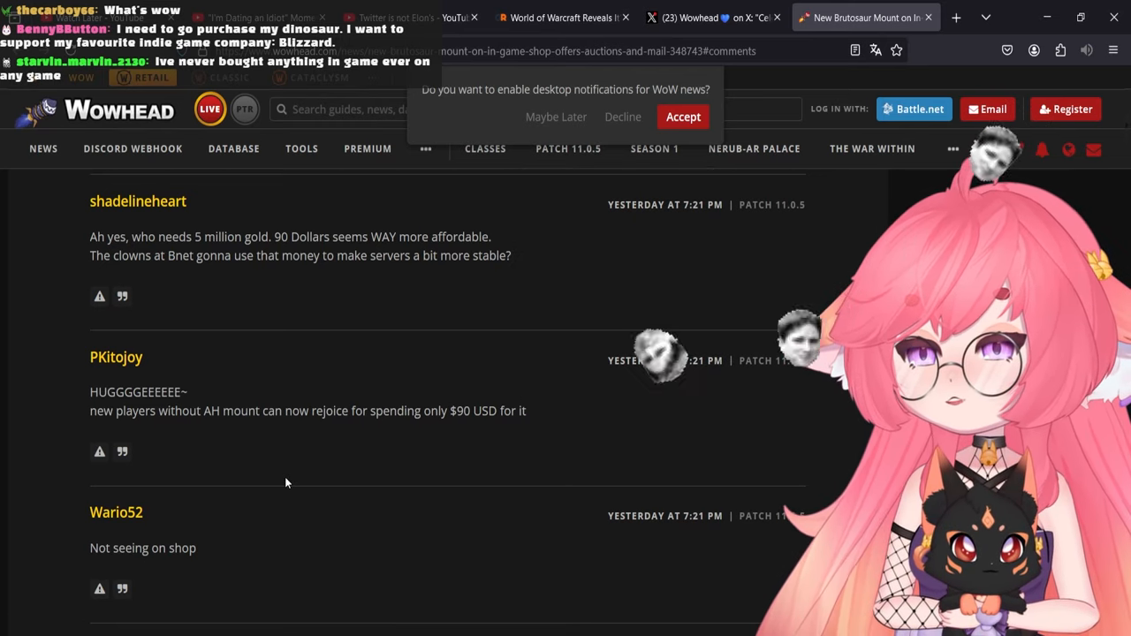
scroll("down", 3)
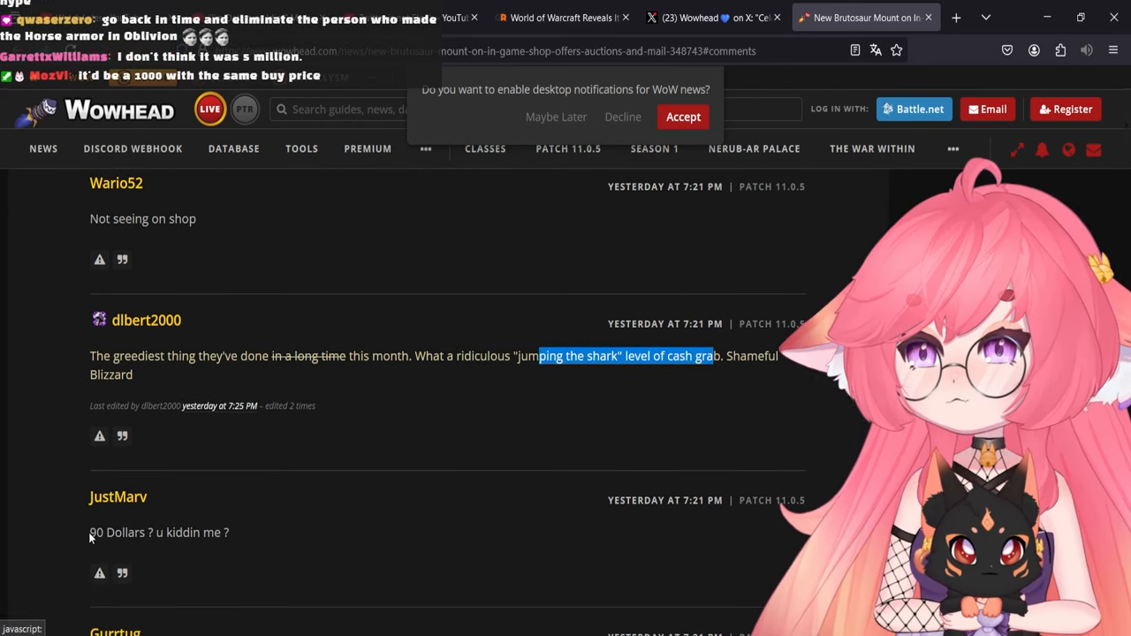
scroll("down", 3)
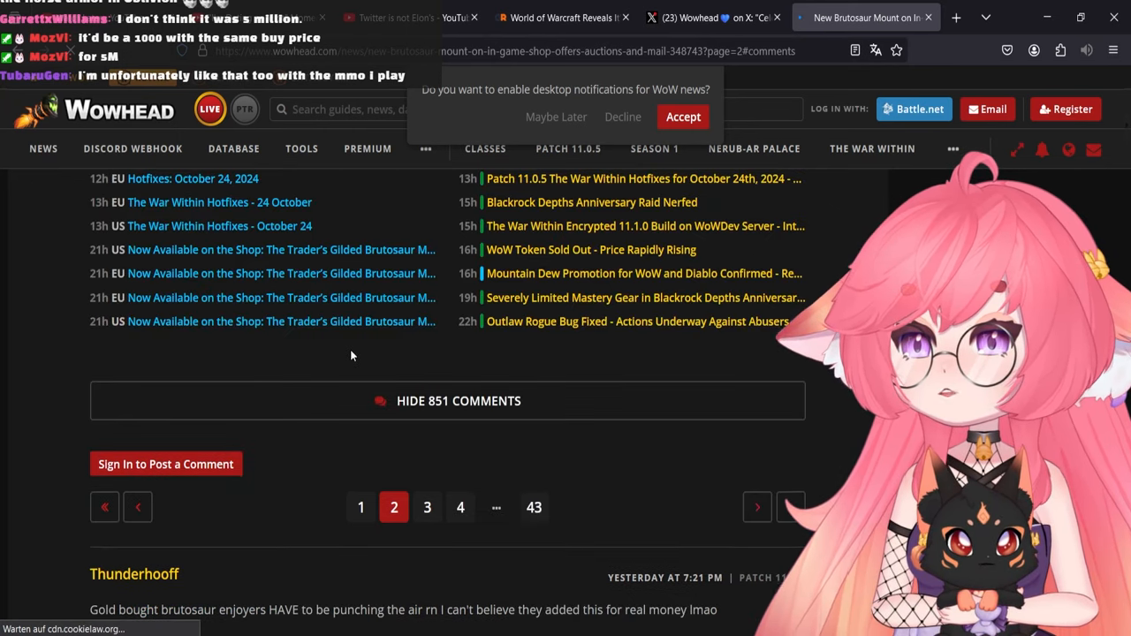
- Highlight a line of comment text, then switch to the Wowhead post on X
scroll("down", 3)
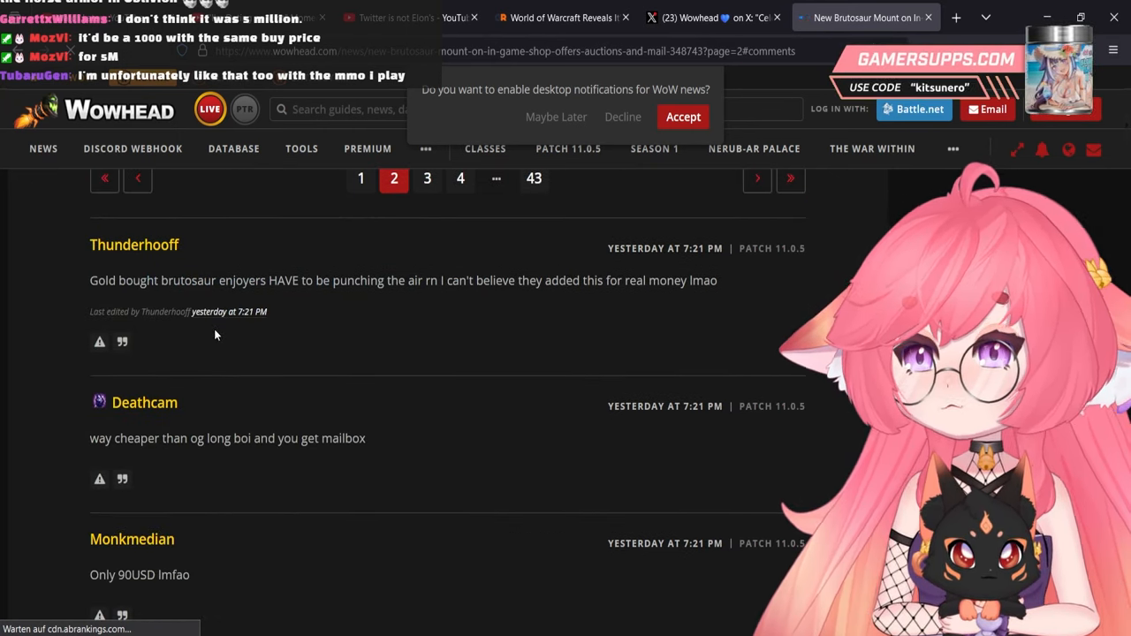
left_click_drag(132, 438, 298, 438)
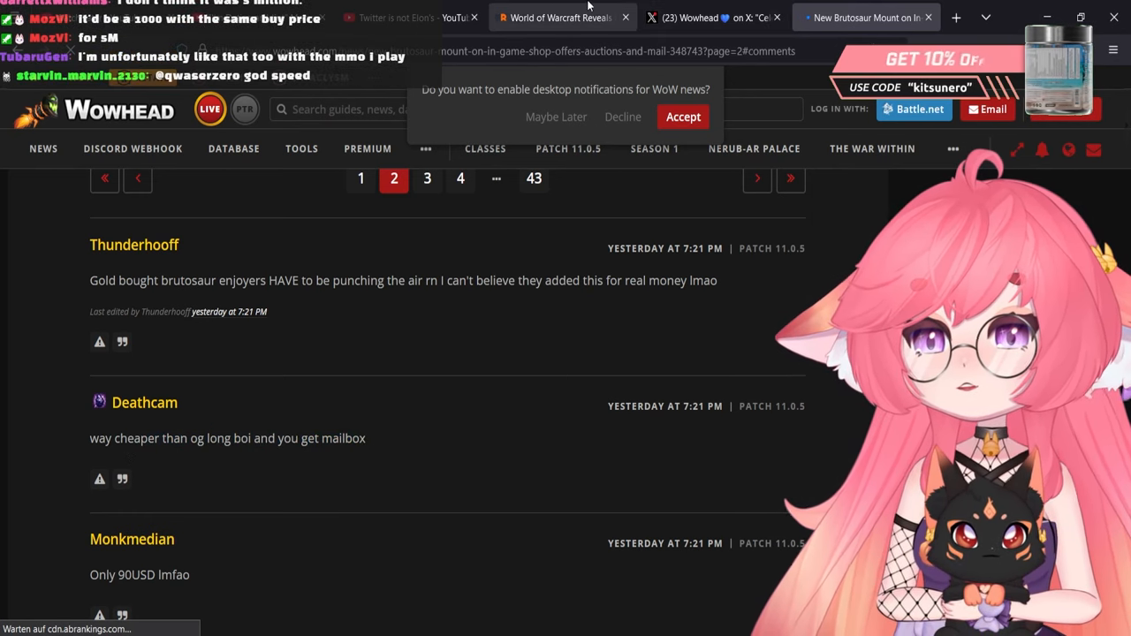
left_click(710, 18)
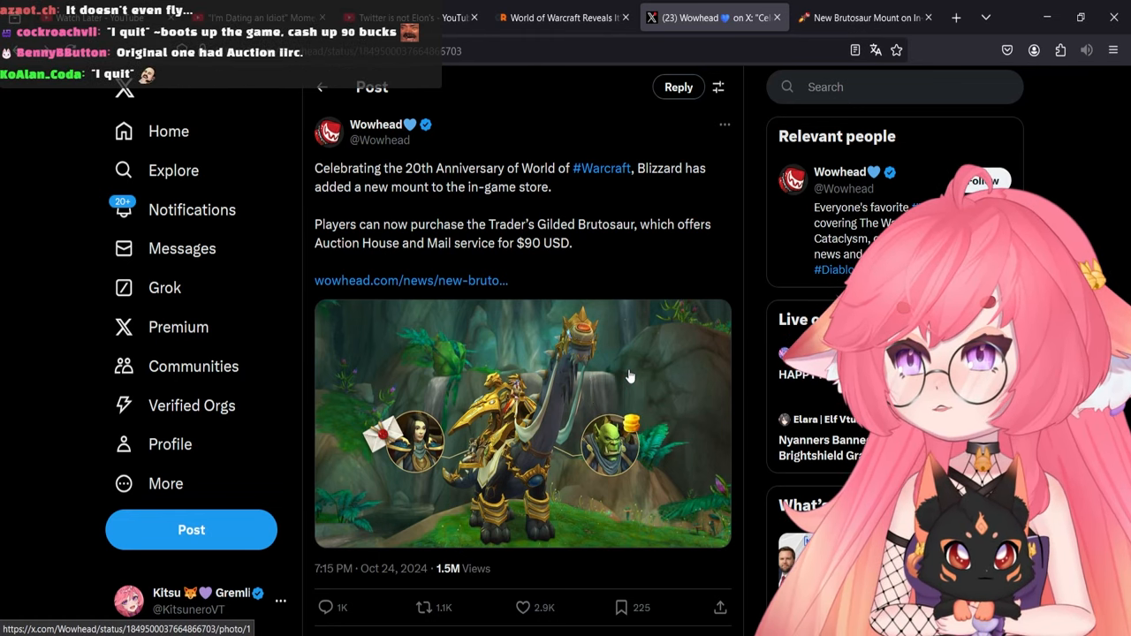
- Return to the Wowhead comments and scroll further down page 2
left_click(862, 18)
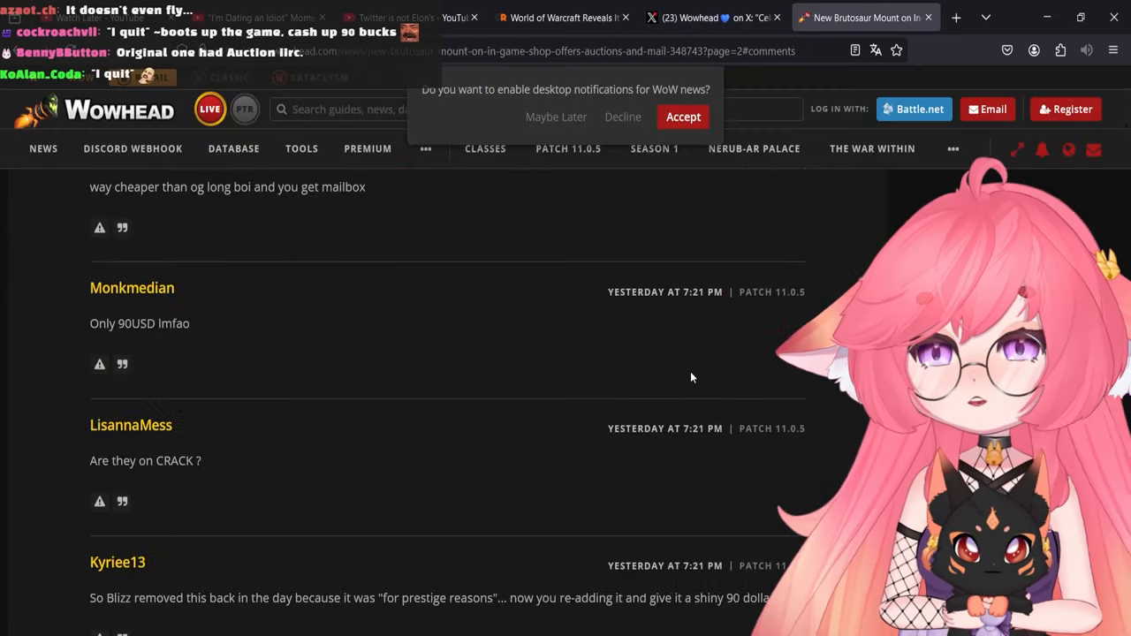
scroll("down", 3)
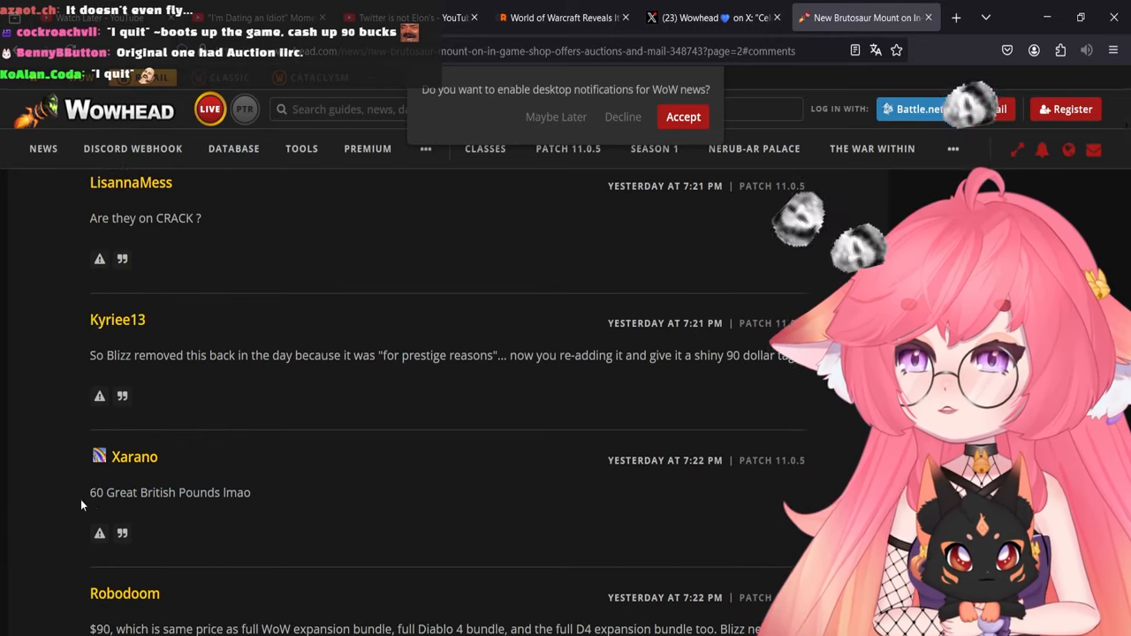
scroll("down", 3)
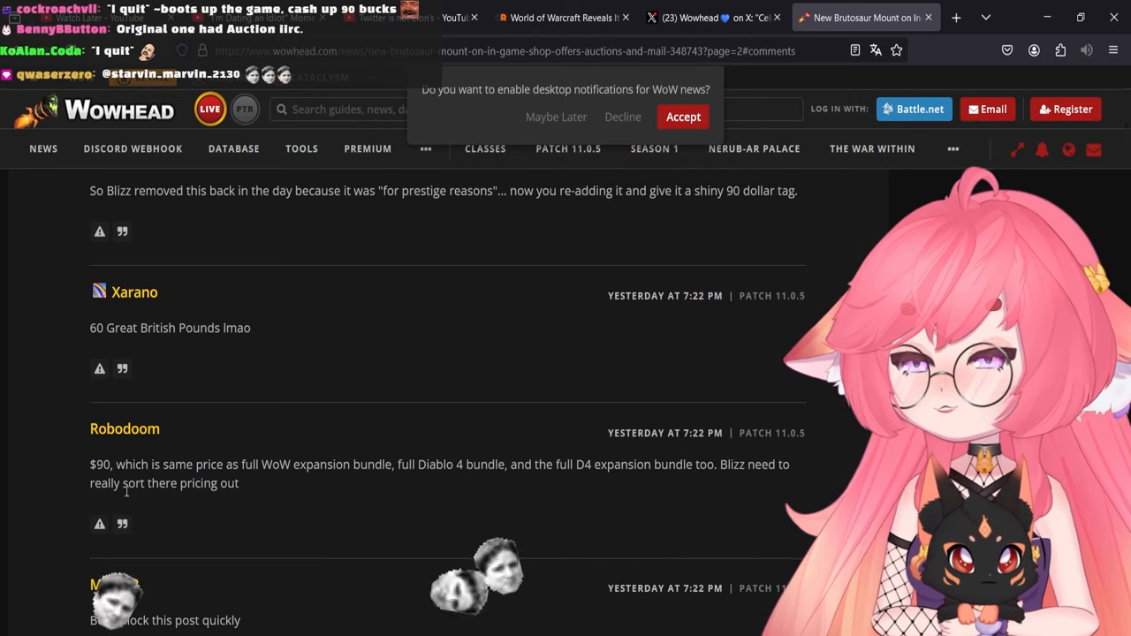
scroll("down", 3)
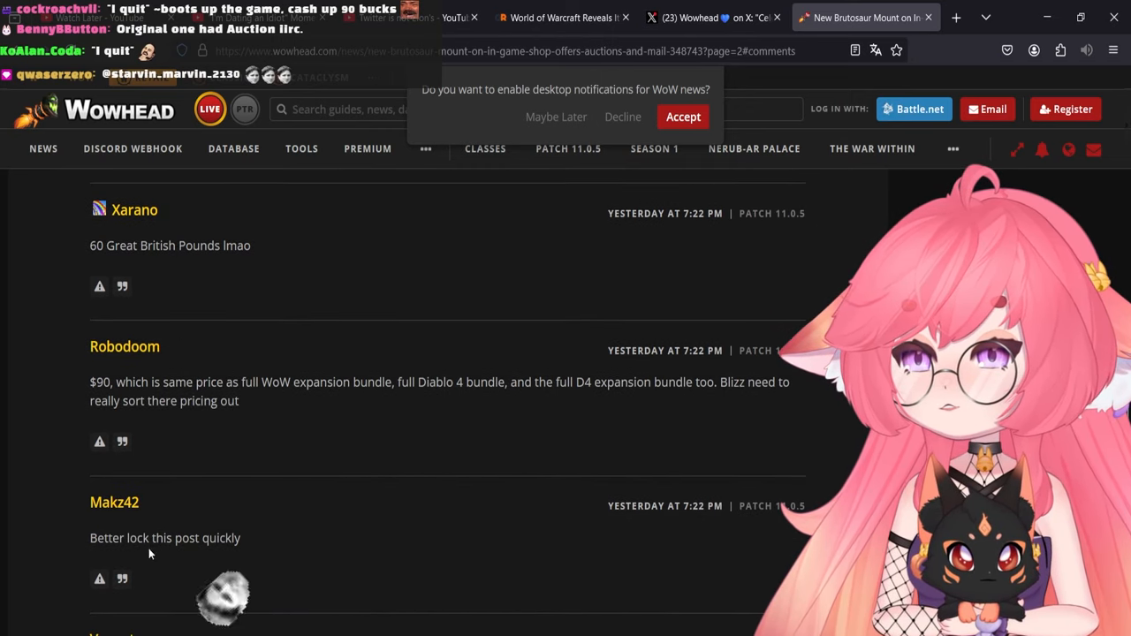
scroll("down", 3)
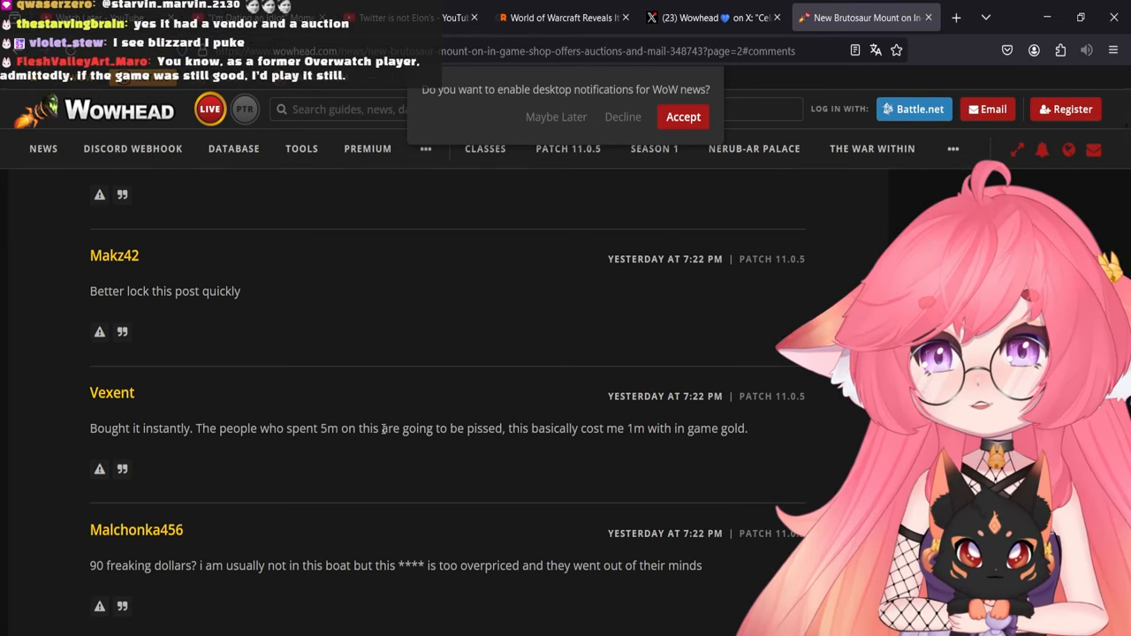
mouse_move(548, 415)
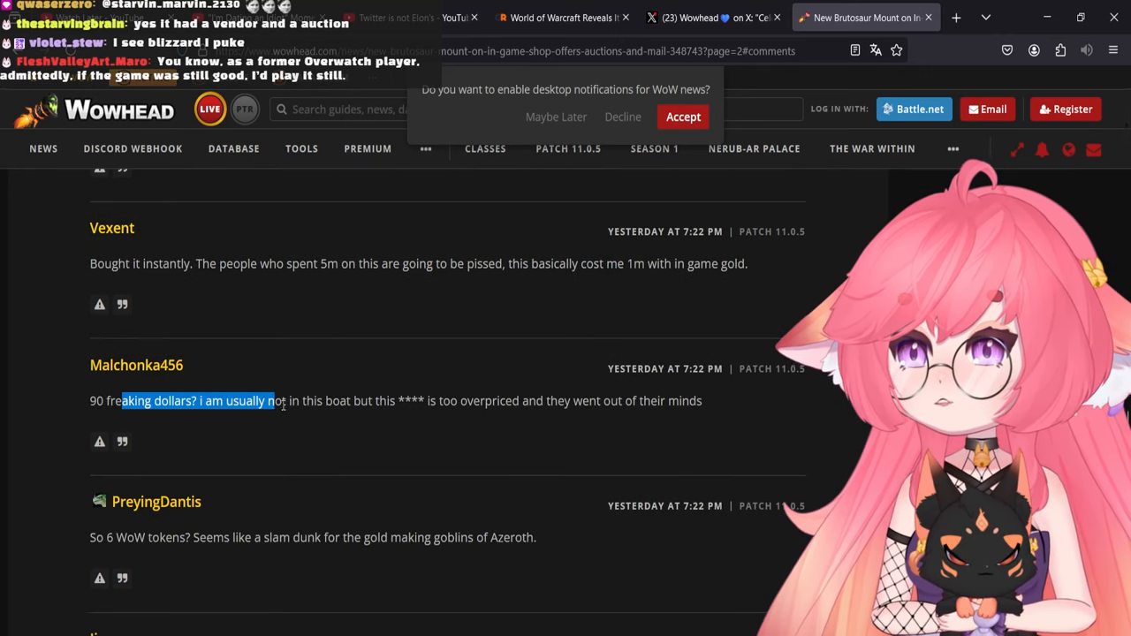
- Select and deselect passages of comments complaining about the $90 price while reading
left_click(265, 399)
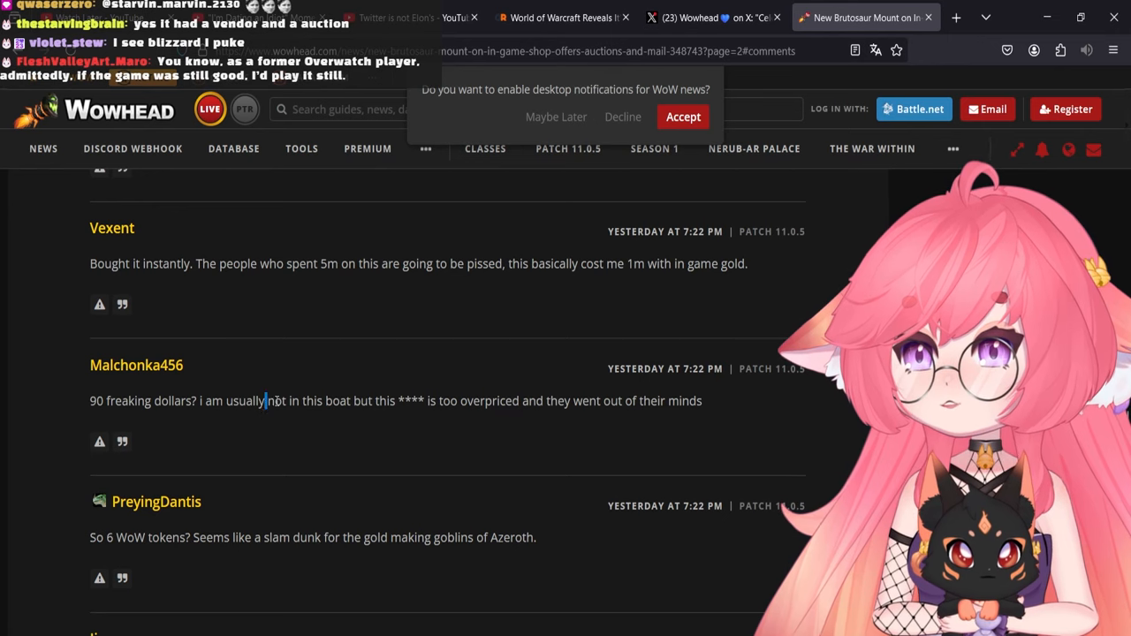
left_click_drag(265, 399, 403, 399)
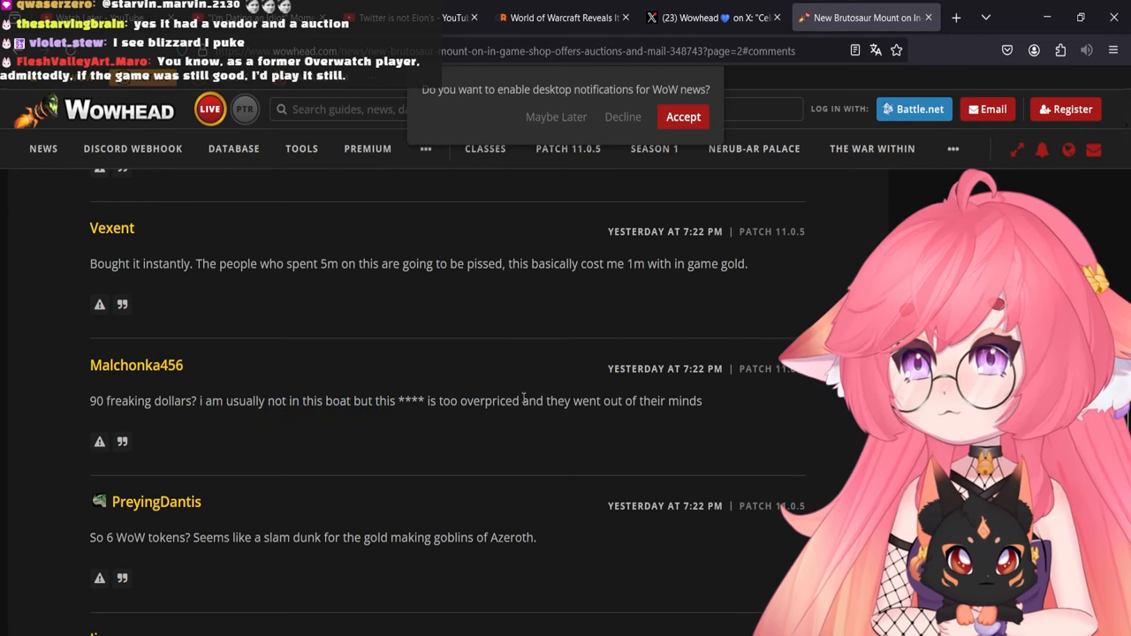
mouse_move(445, 468)
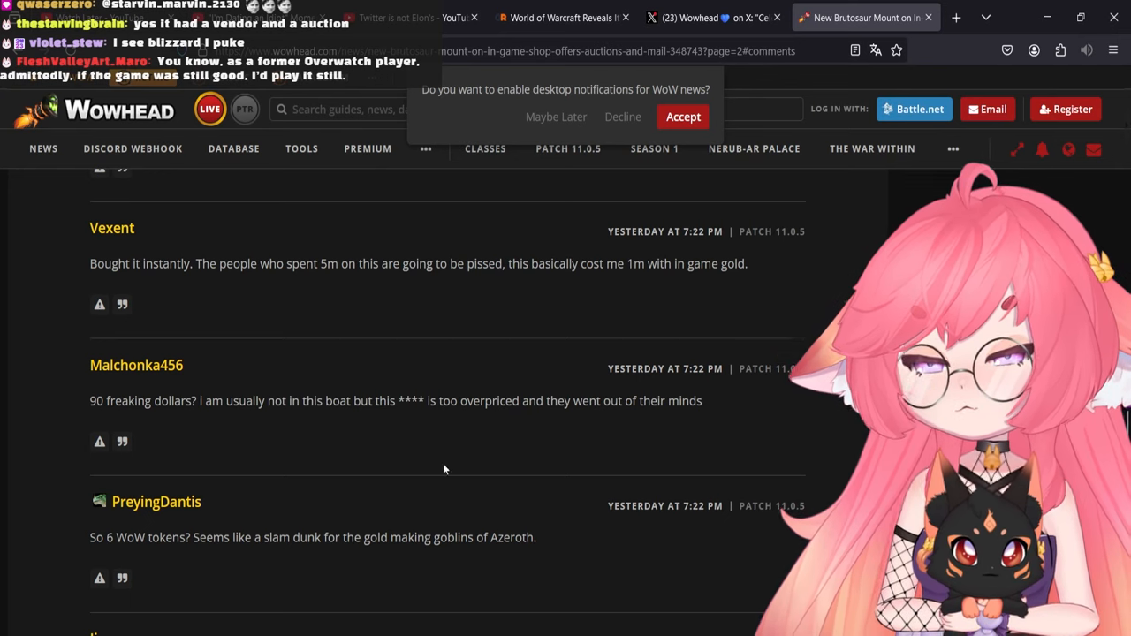
left_click_drag(153, 537, 307, 537)
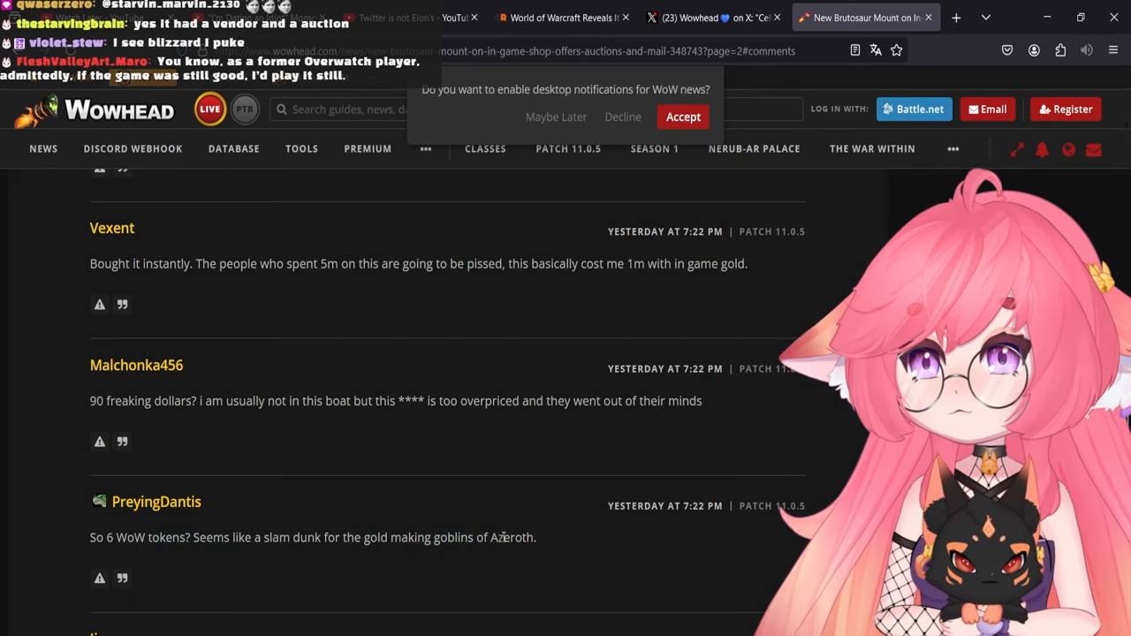
- Scroll the Wowhead article from the comments back to the brutosaur model render and angle thumbnails
scroll("down", 3)
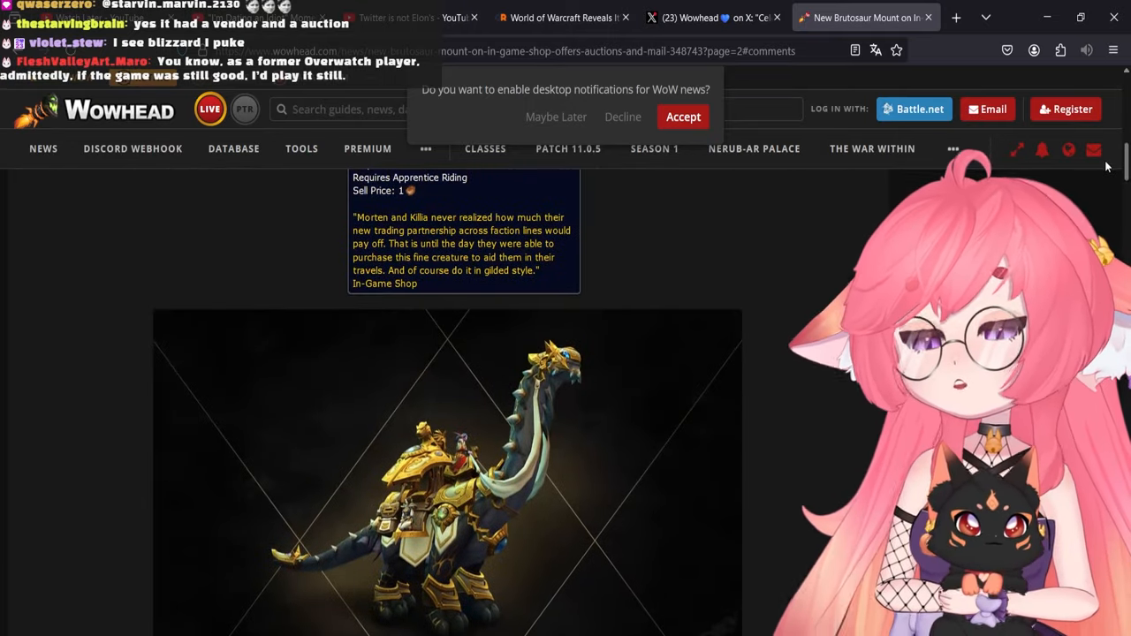
scroll("down", 3)
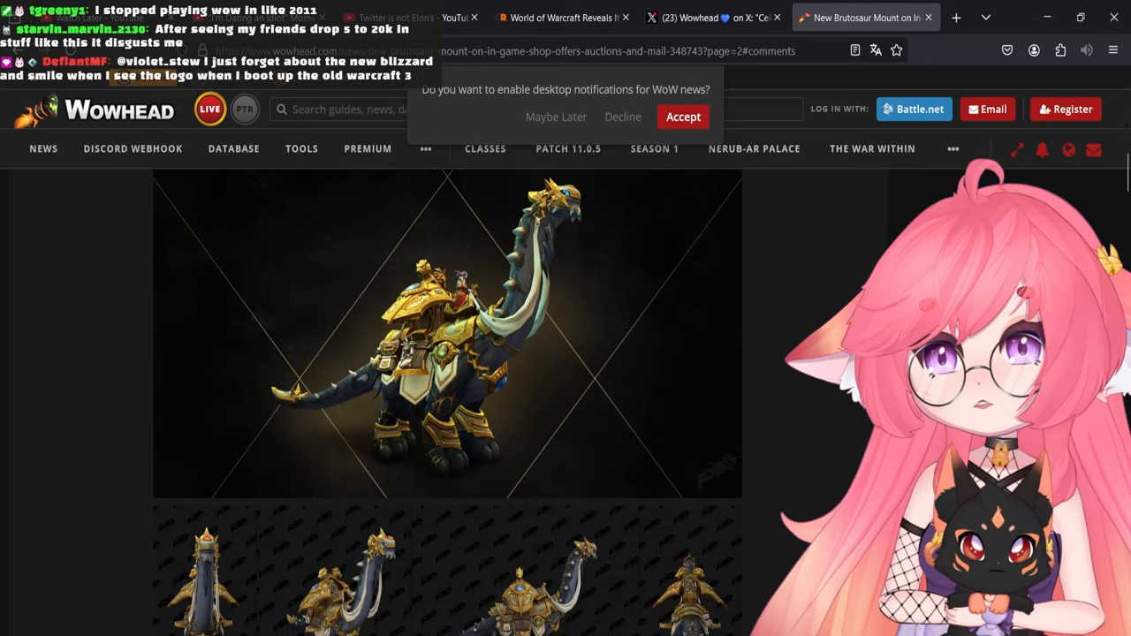
scroll("down", 3)
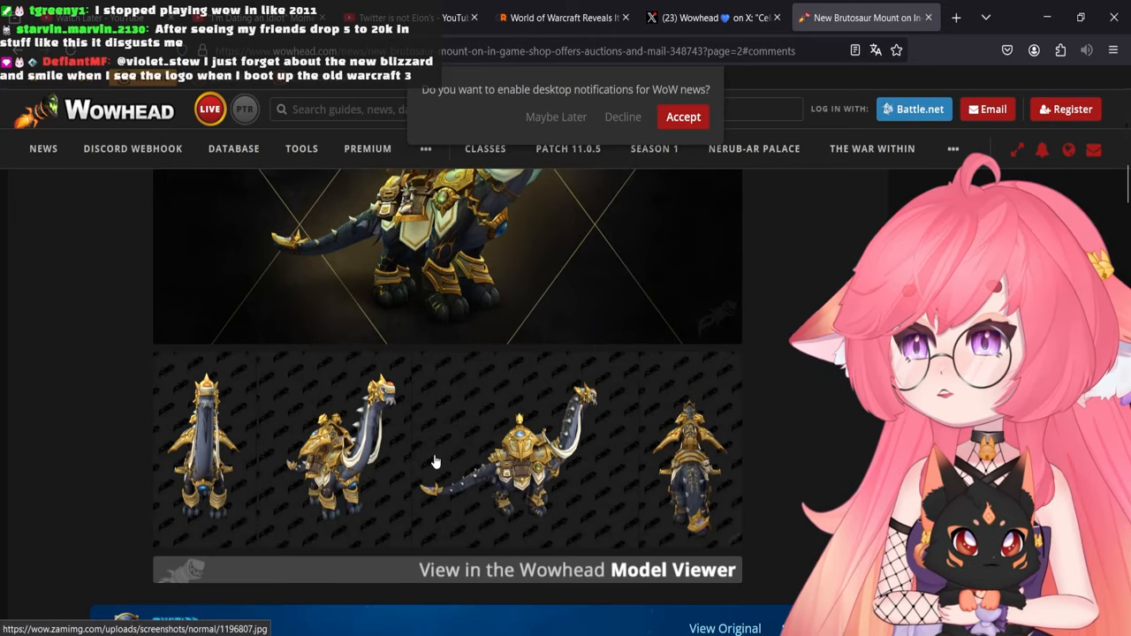